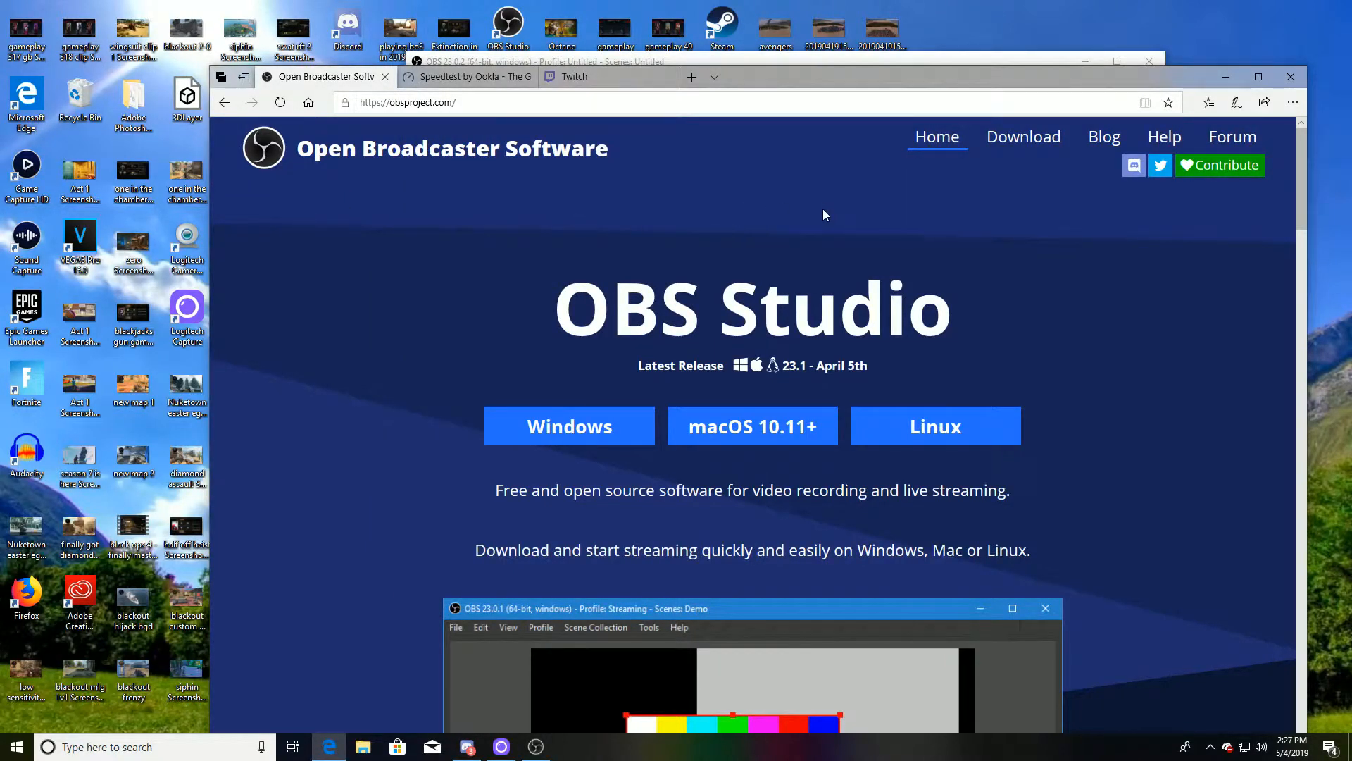
mouse_move(817, 216)
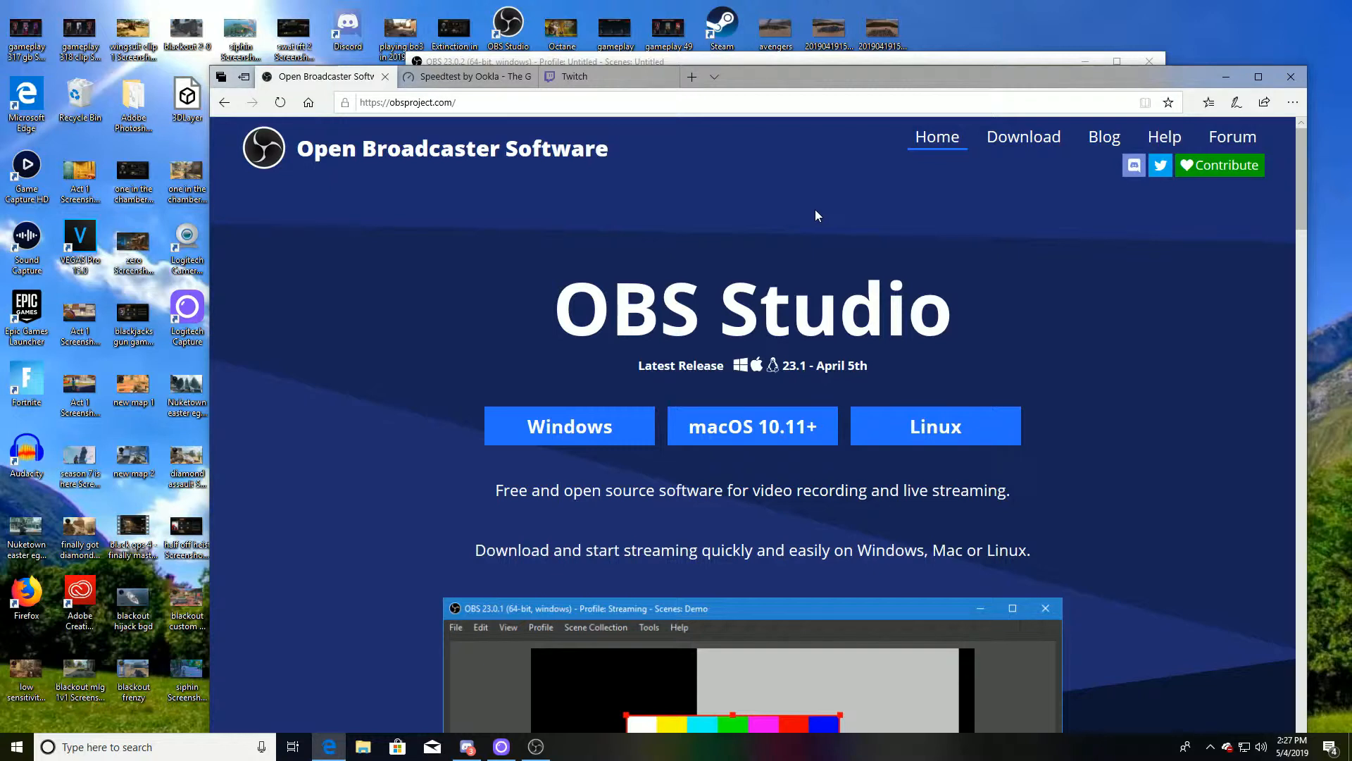
mouse_move(662, 239)
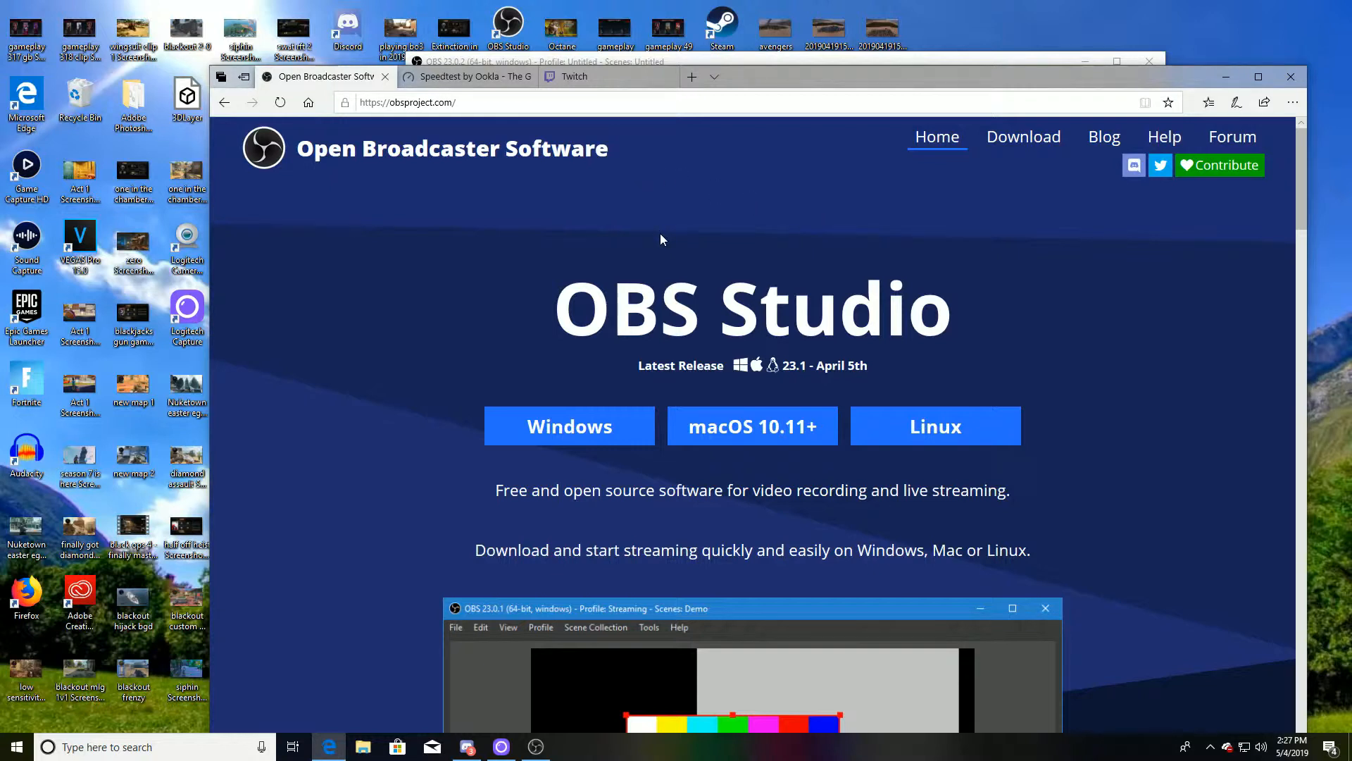
mouse_move(583, 420)
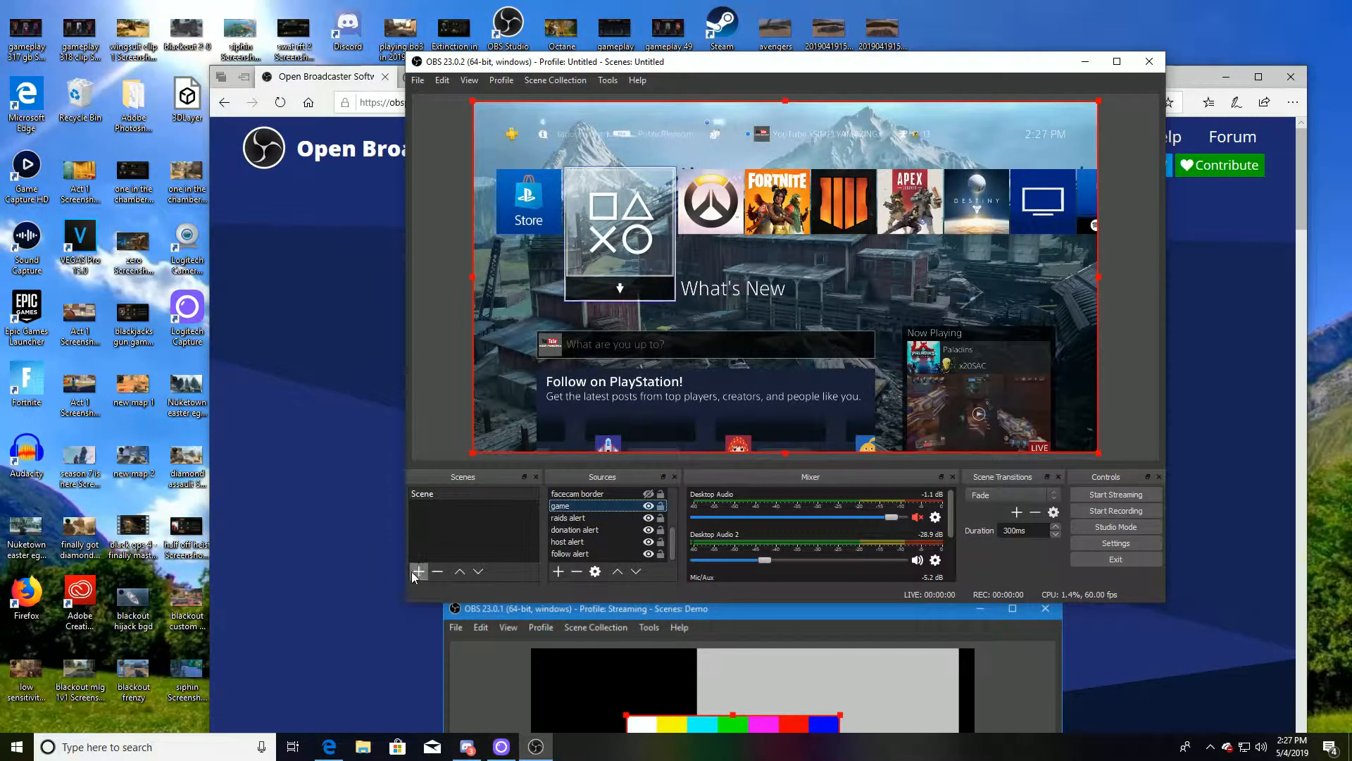
- Review the Add Source menu, then bring up the 'game' capture source's properties and device list
left_click(420, 572)
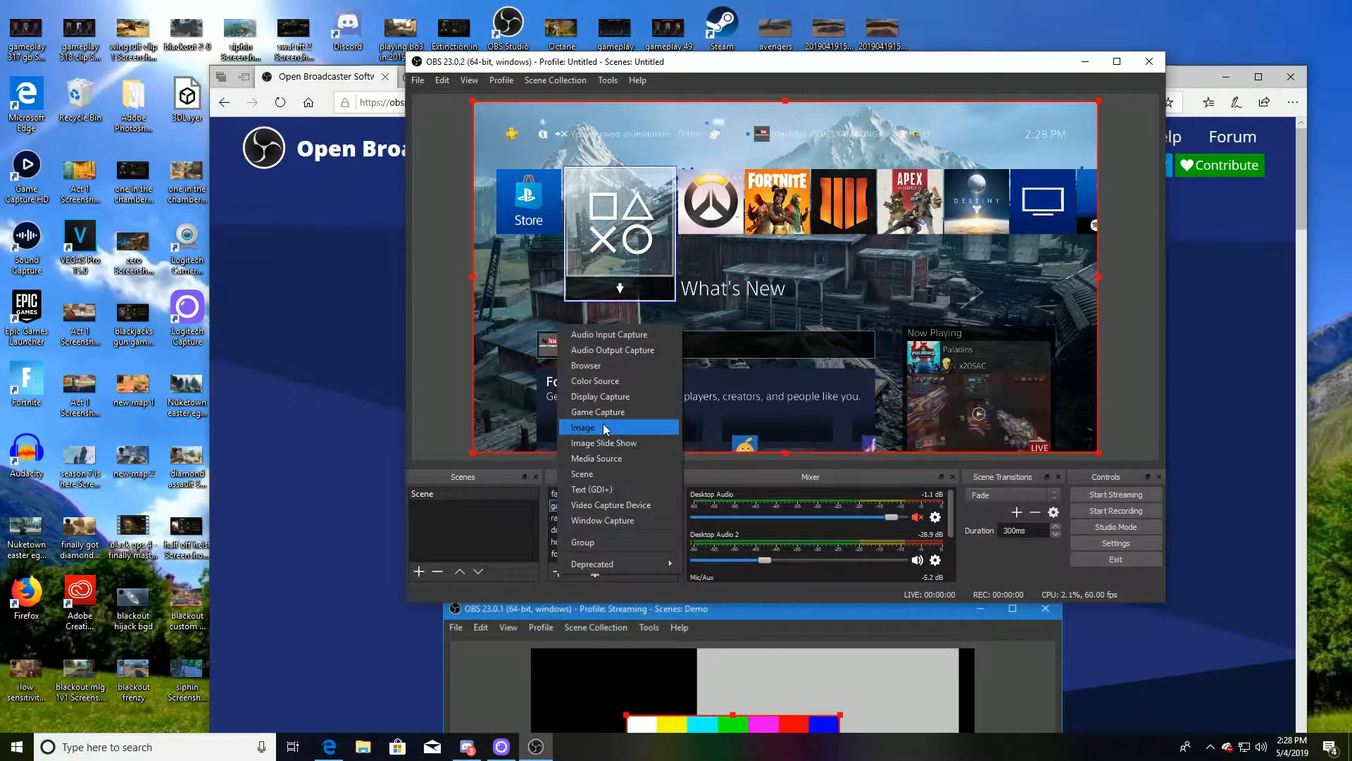
mouse_move(616, 504)
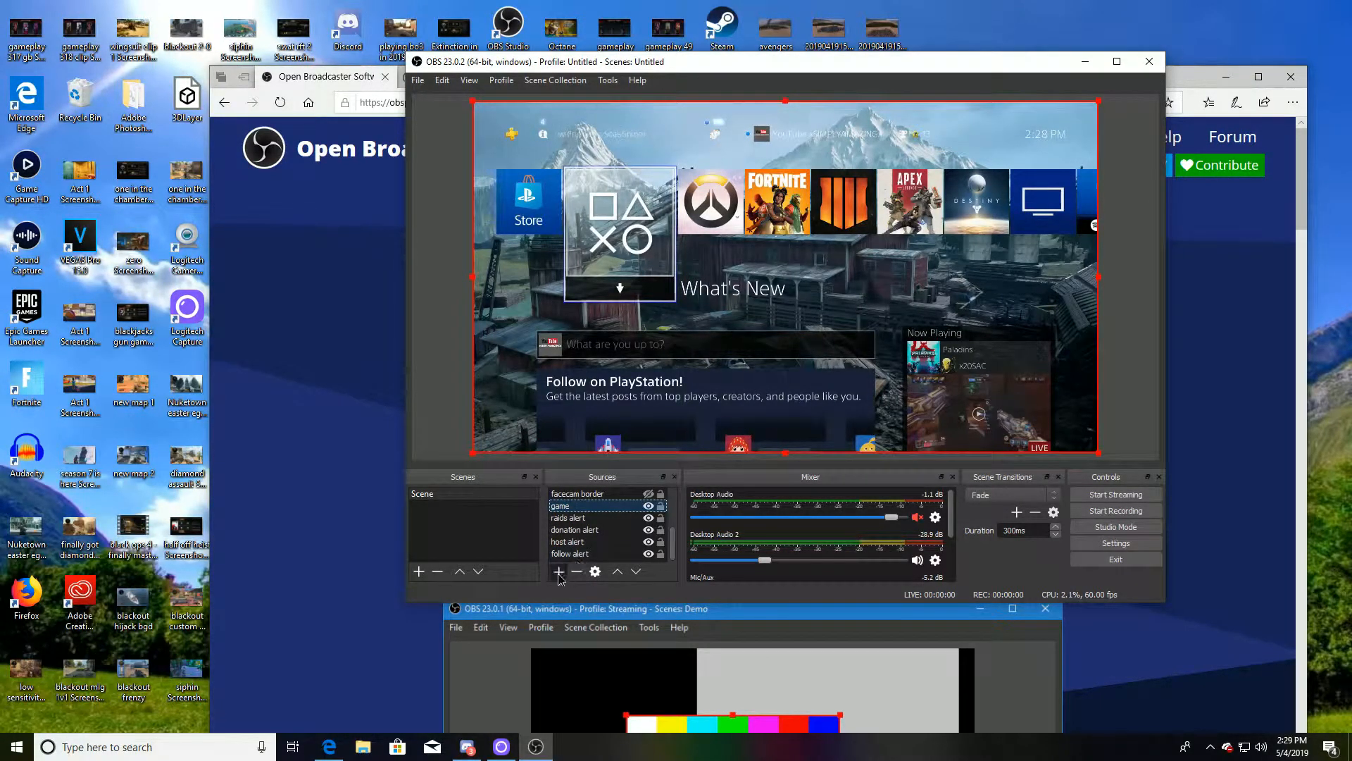
left_click(557, 572)
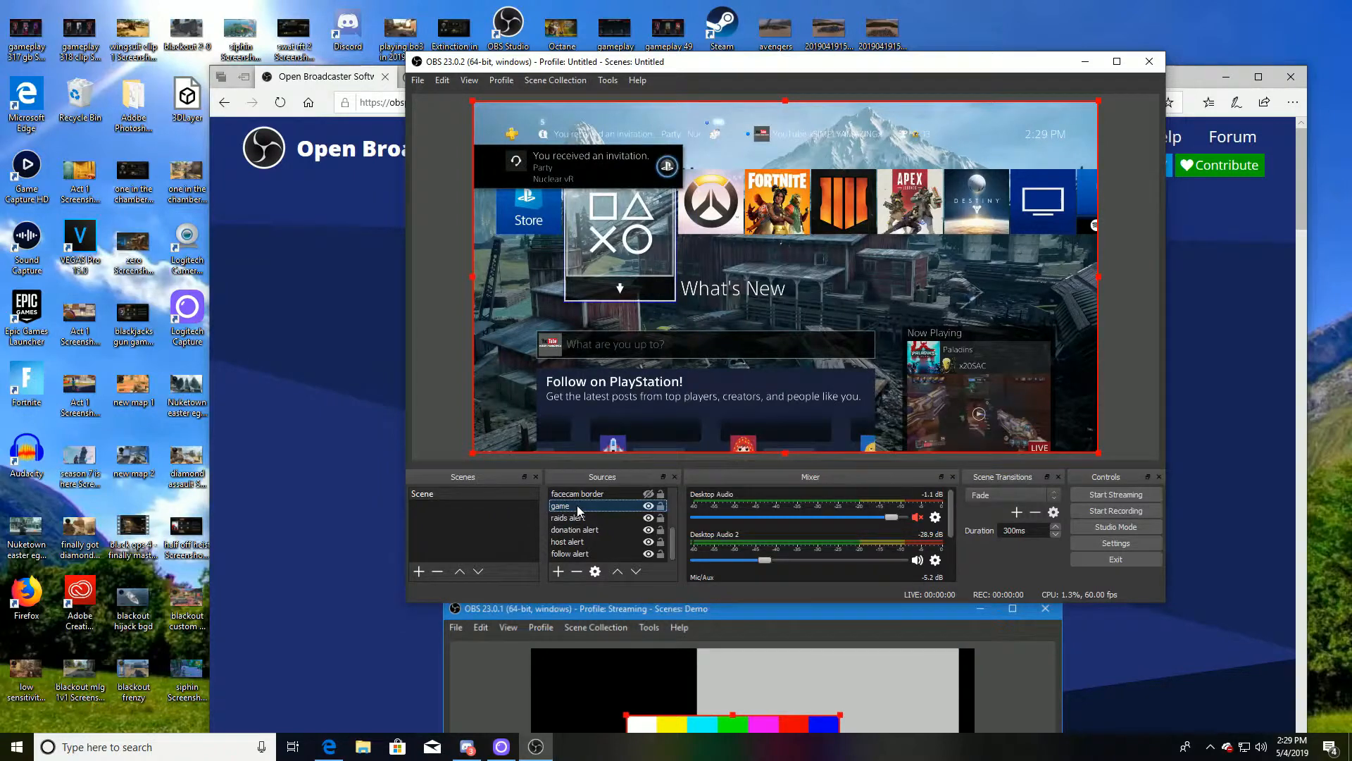
double_click(560, 505)
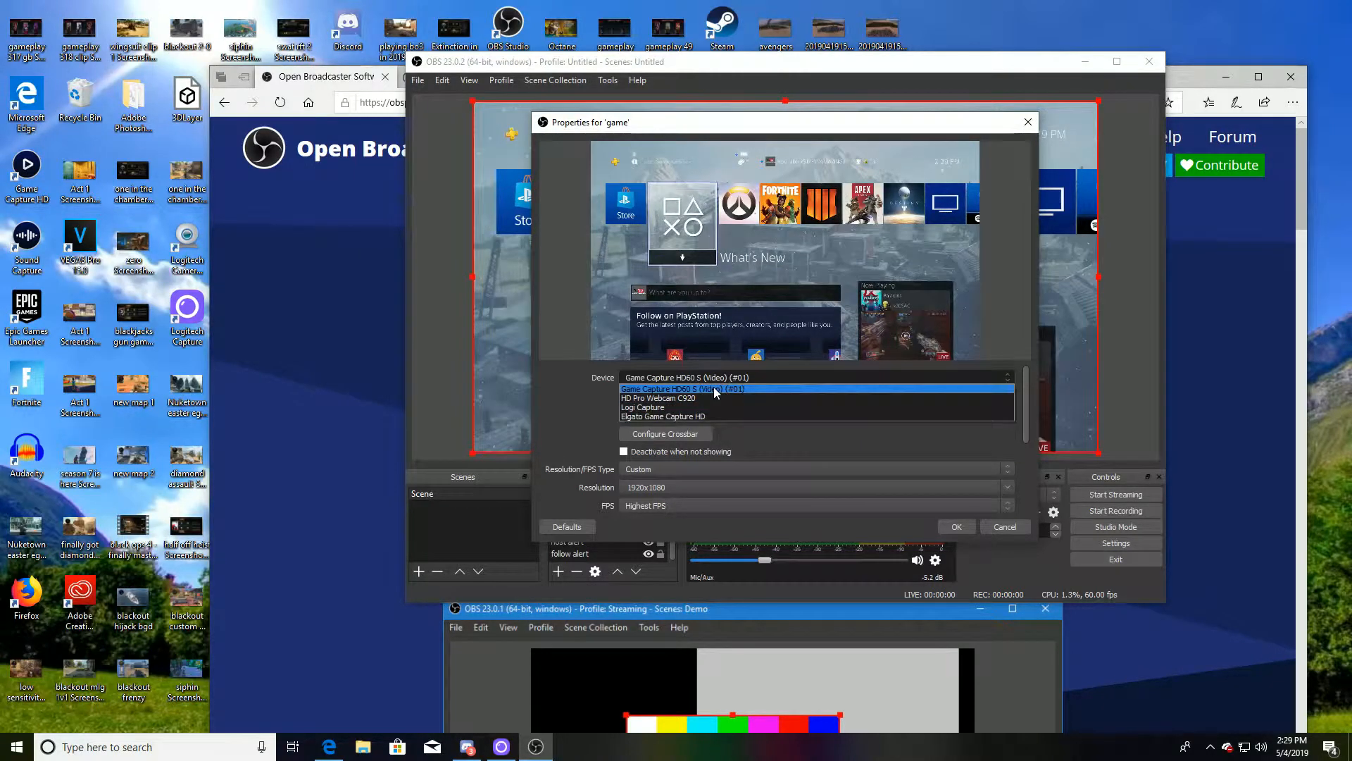
- Keep Game Capture HD60 S as the device, check its video configuration and audio output mode, and confirm
left_click(683, 389)
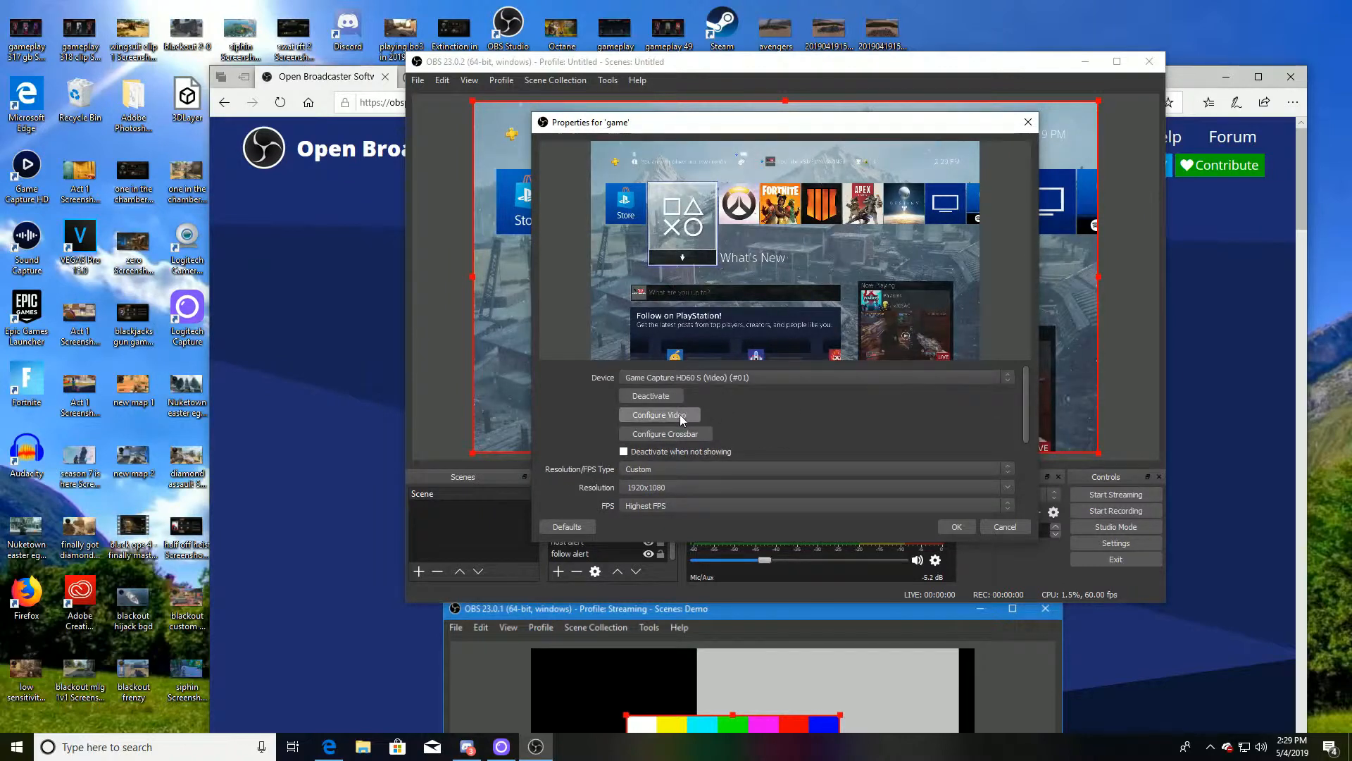
left_click(659, 414)
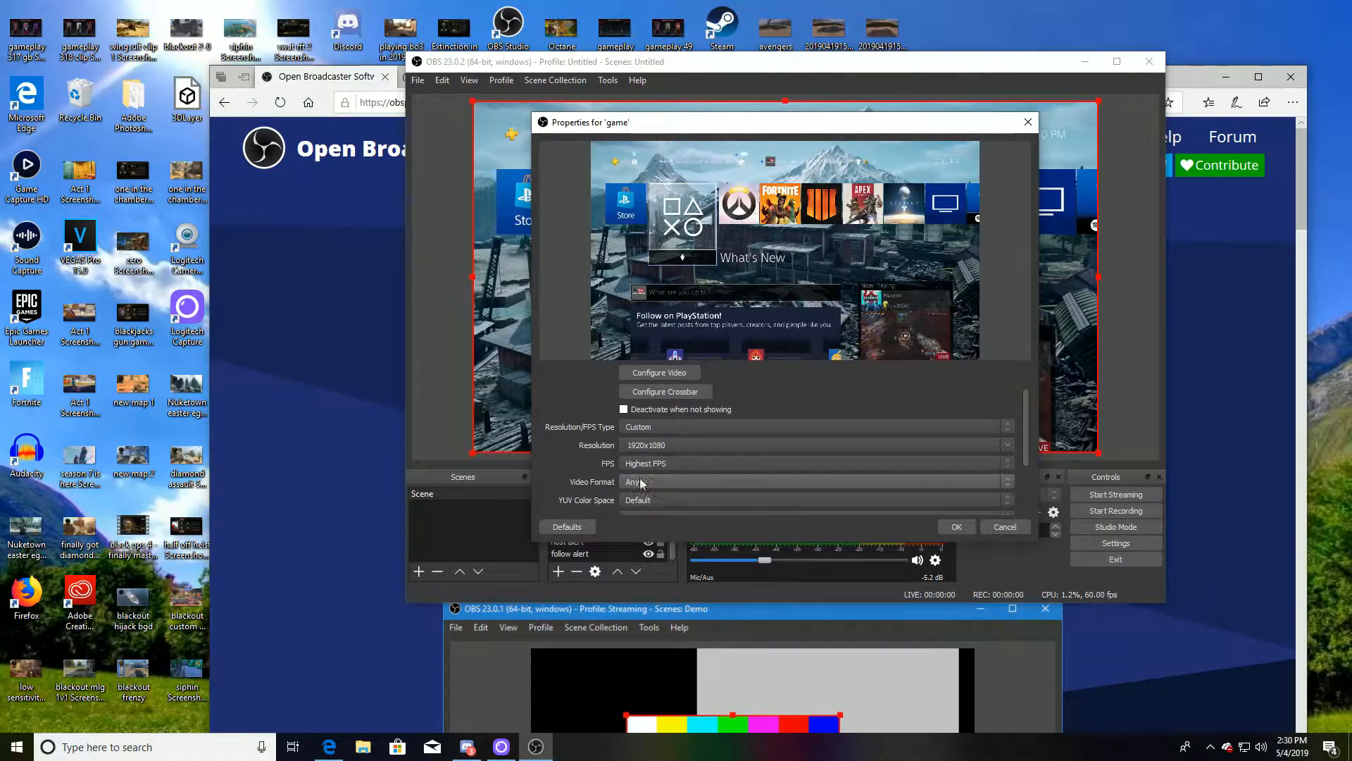
scroll("down", 3)
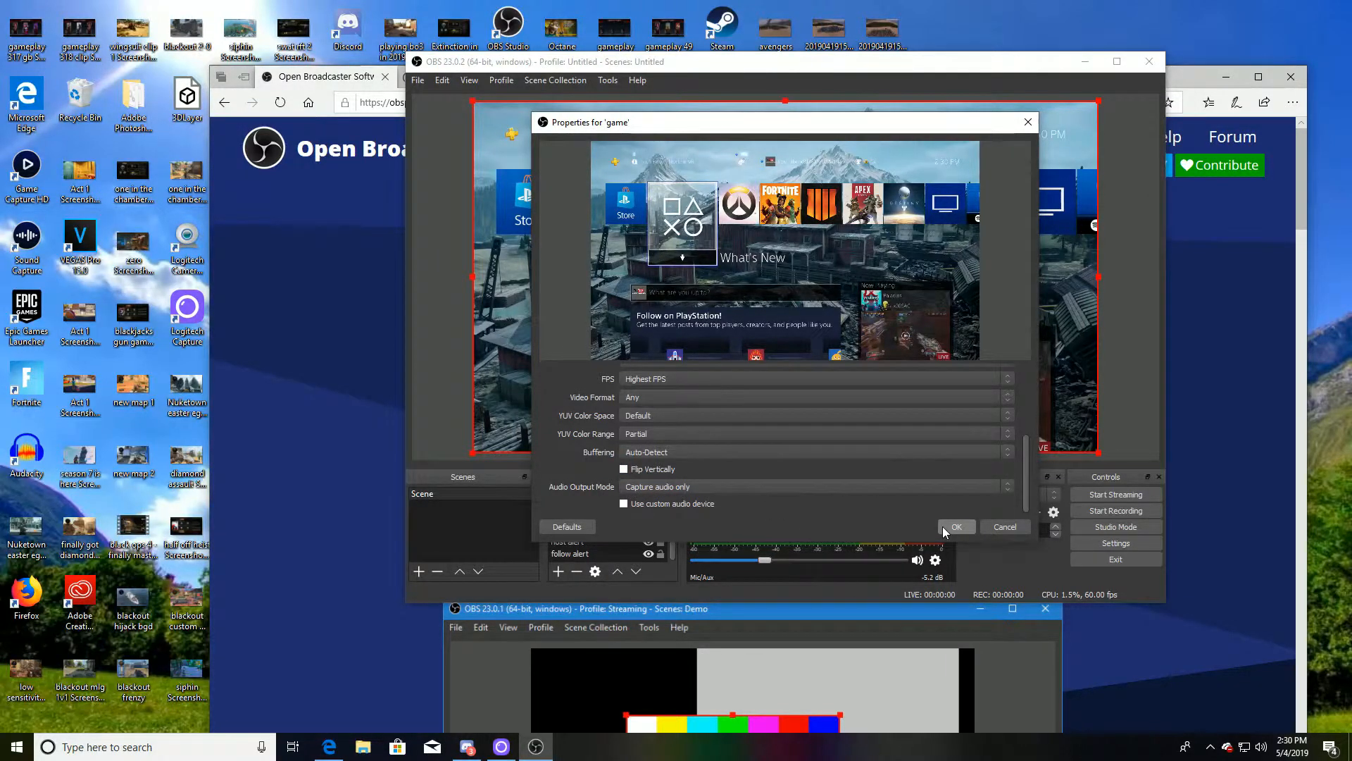
left_click(957, 526)
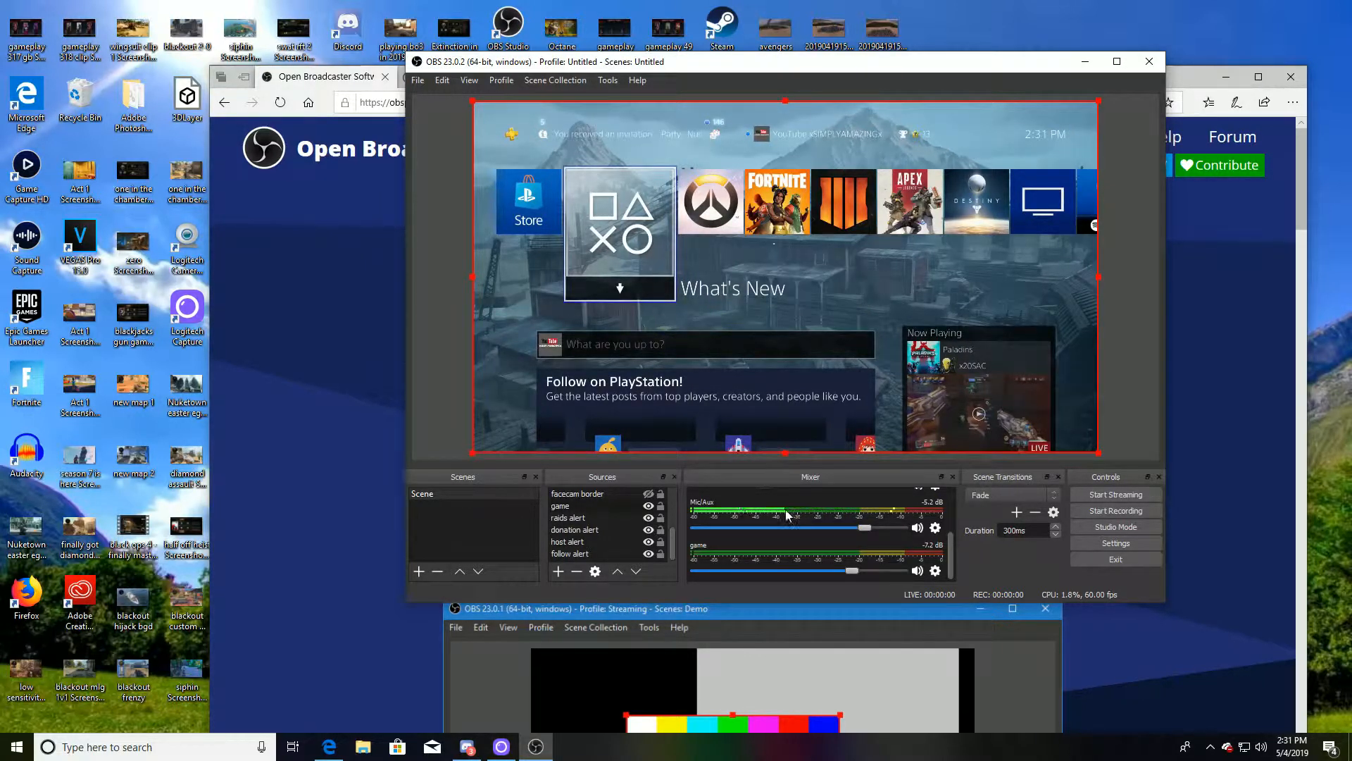
- Select the game capture source and bring up the Settings window on its General page
left_click(567, 518)
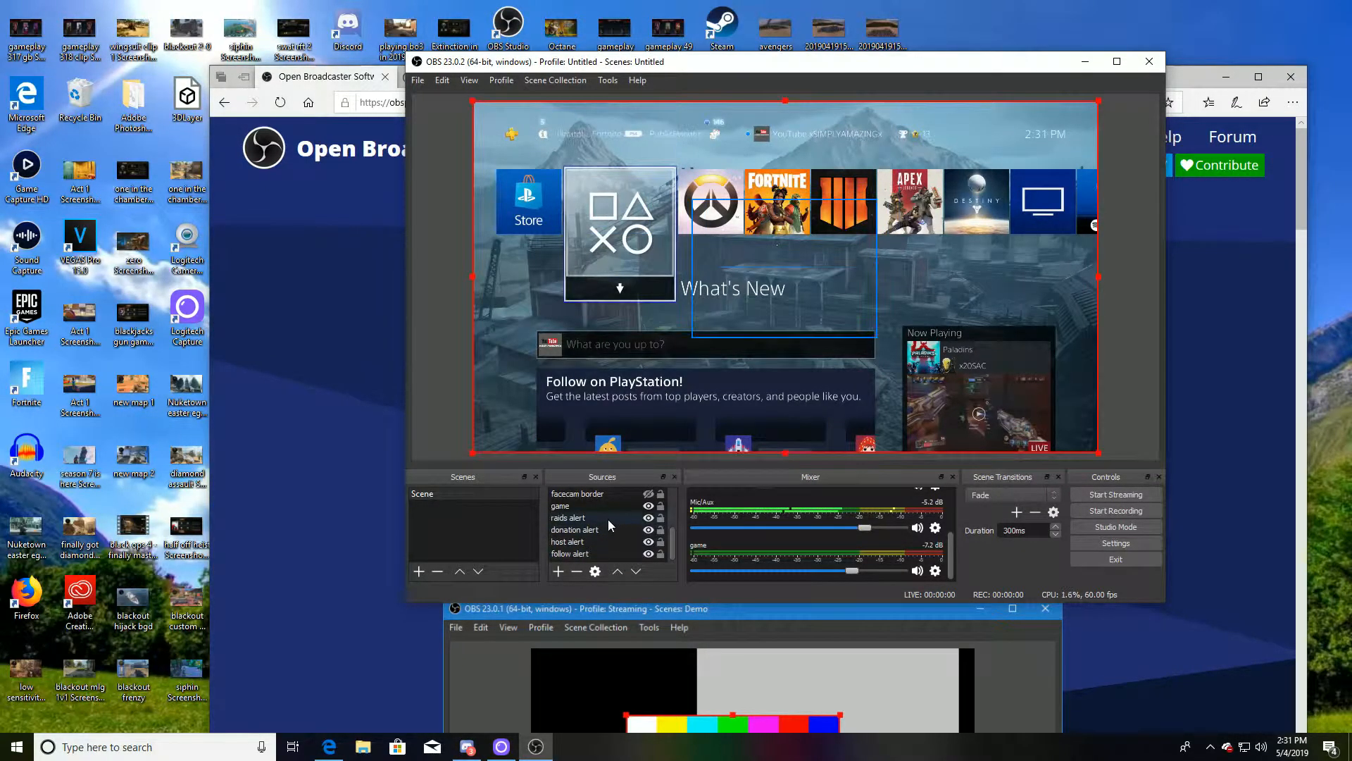
left_click(560, 506)
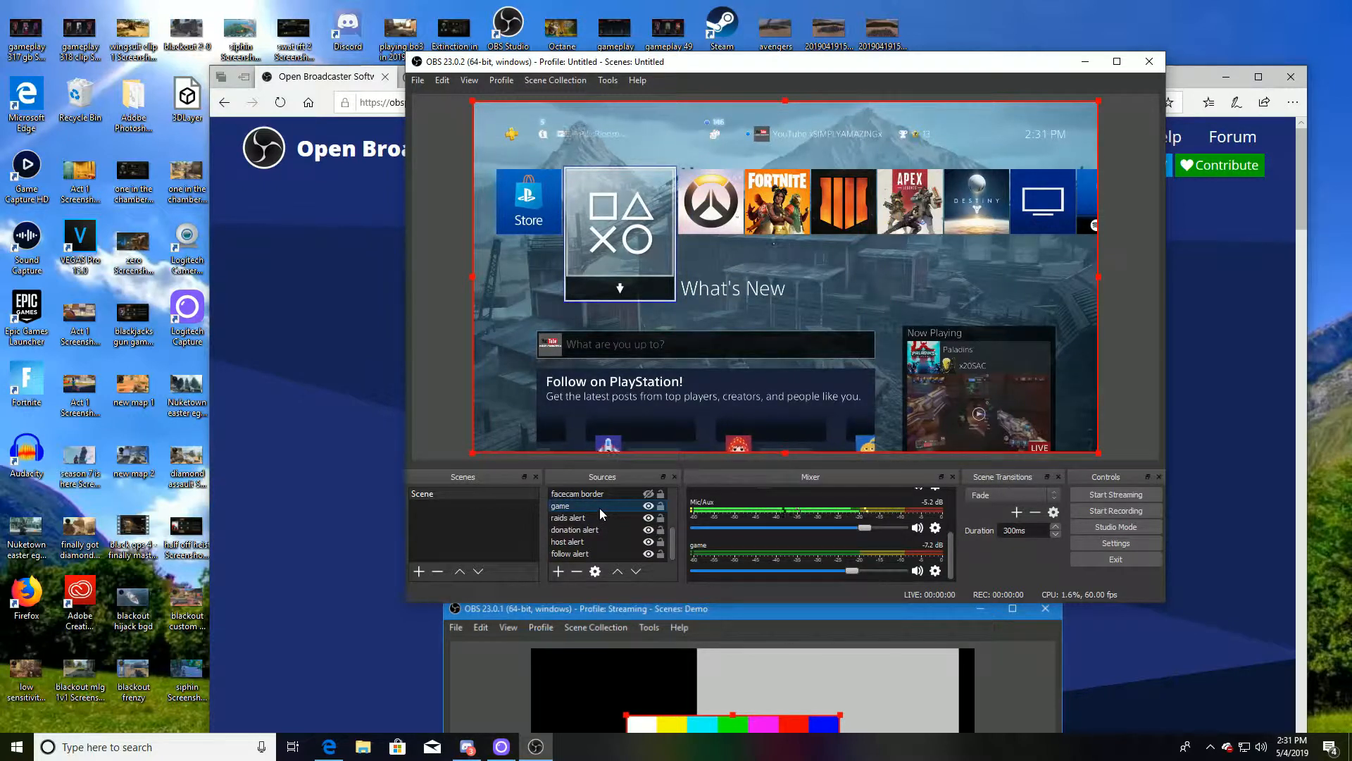
left_click(569, 517)
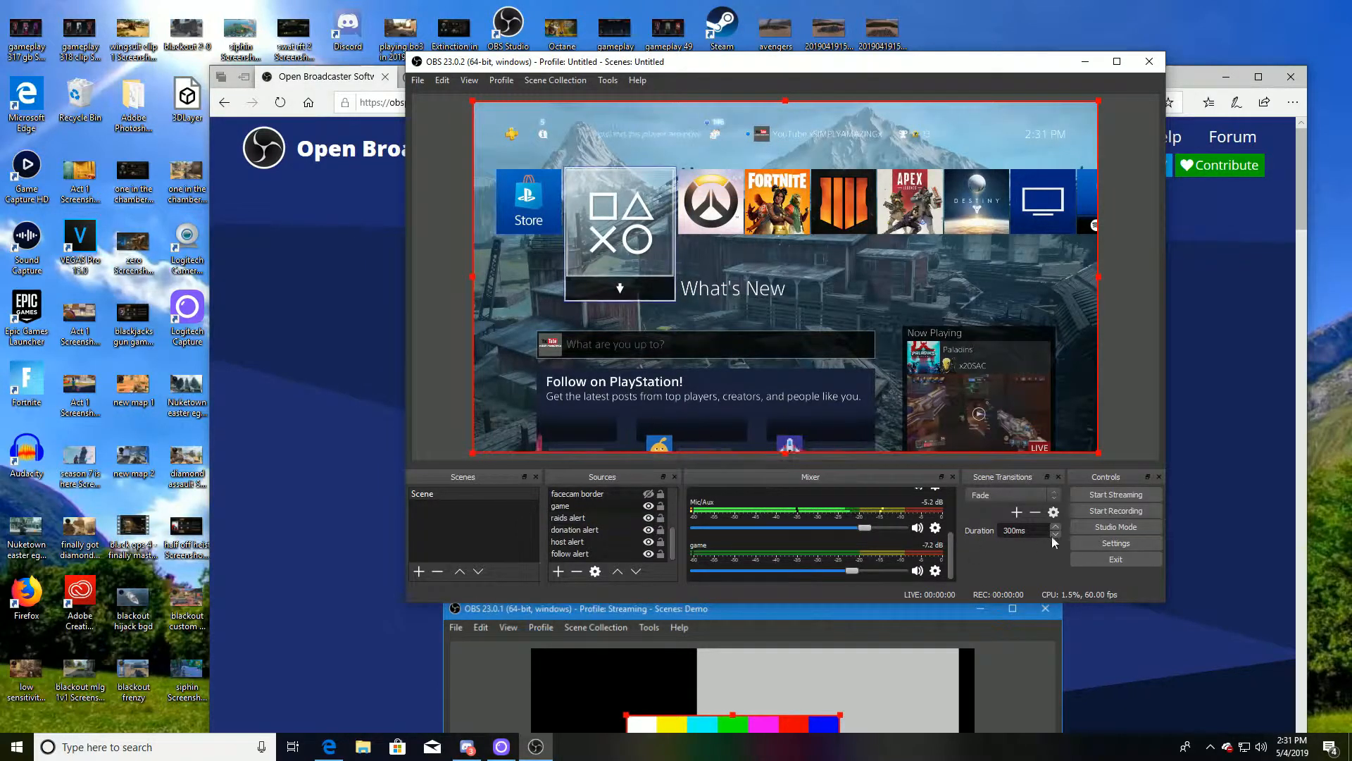
left_click(1115, 543)
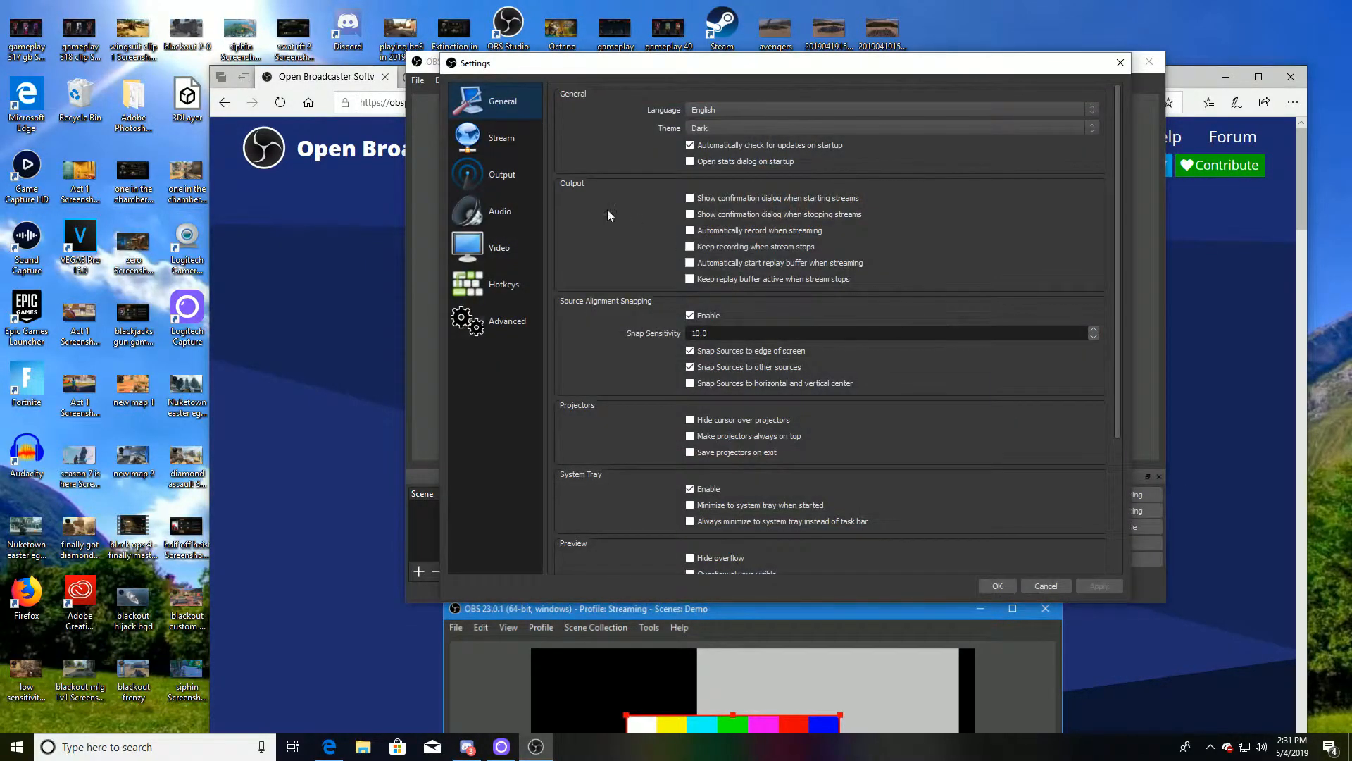
- On the Stream page, choose Twitch as the service with the Auto (Recommended) server
left_click(501, 138)
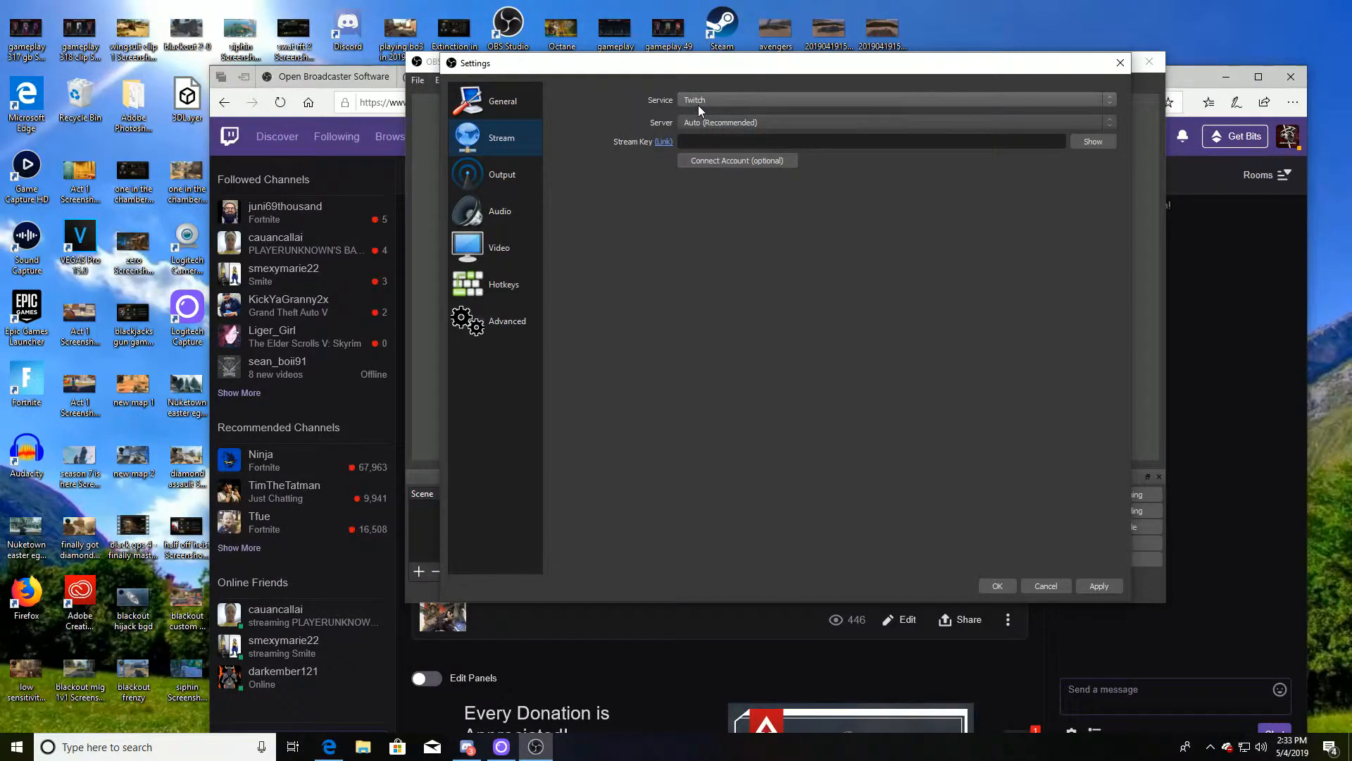
left_click(893, 98)
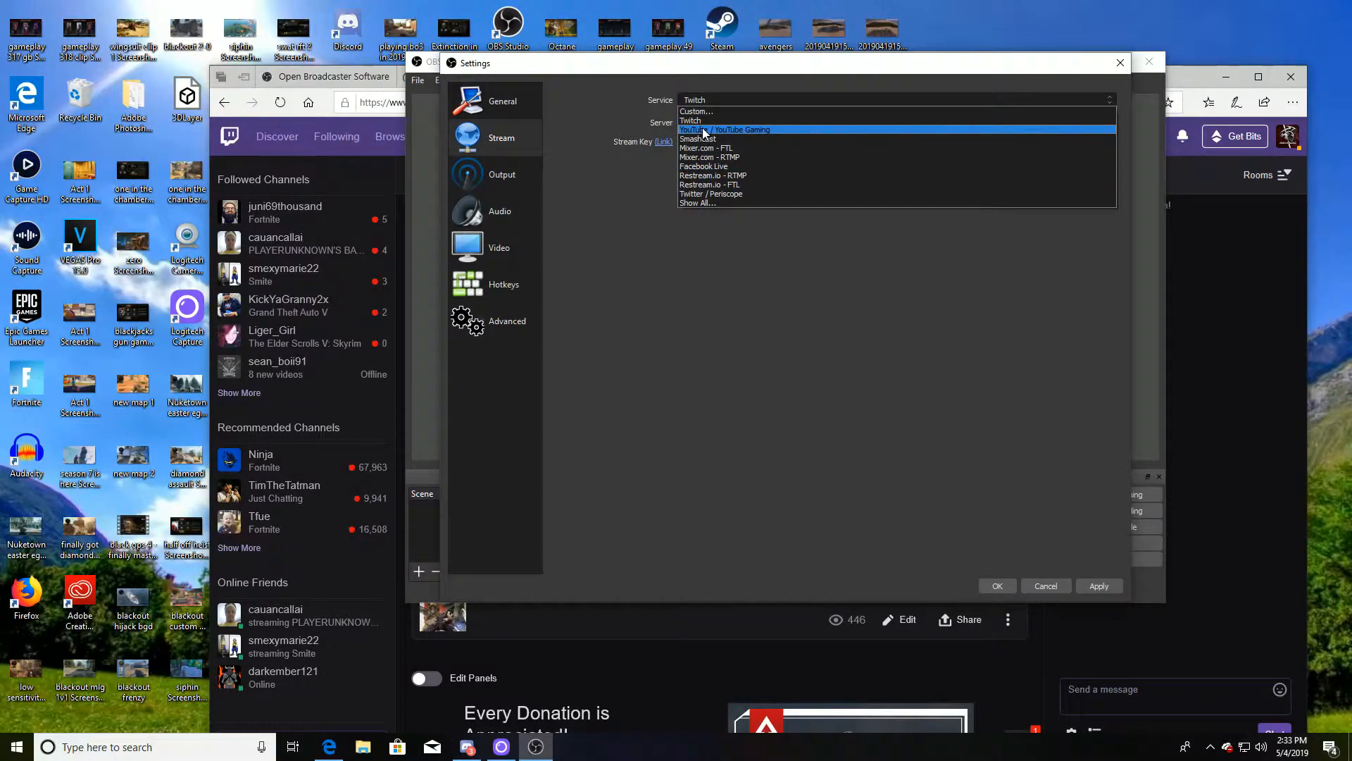
left_click(690, 121)
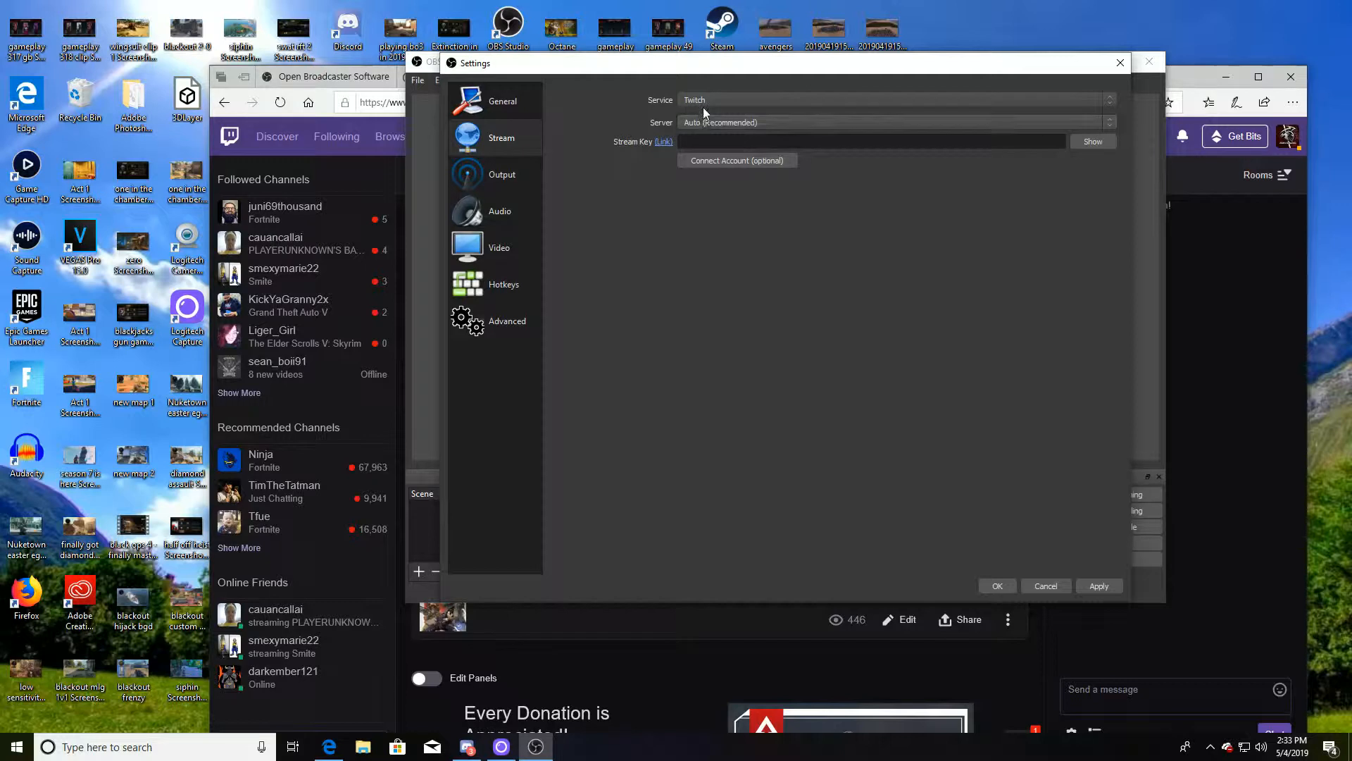
left_click(896, 122)
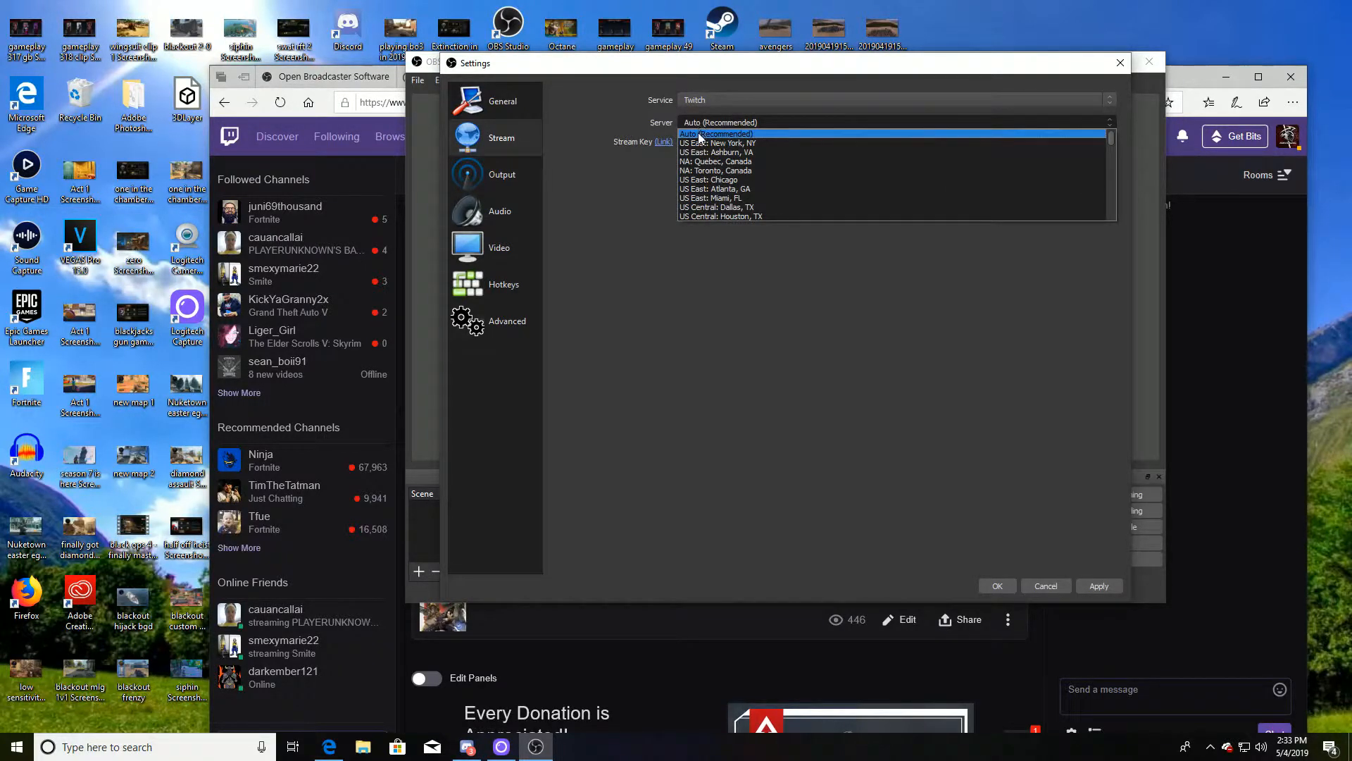
left_click(716, 134)
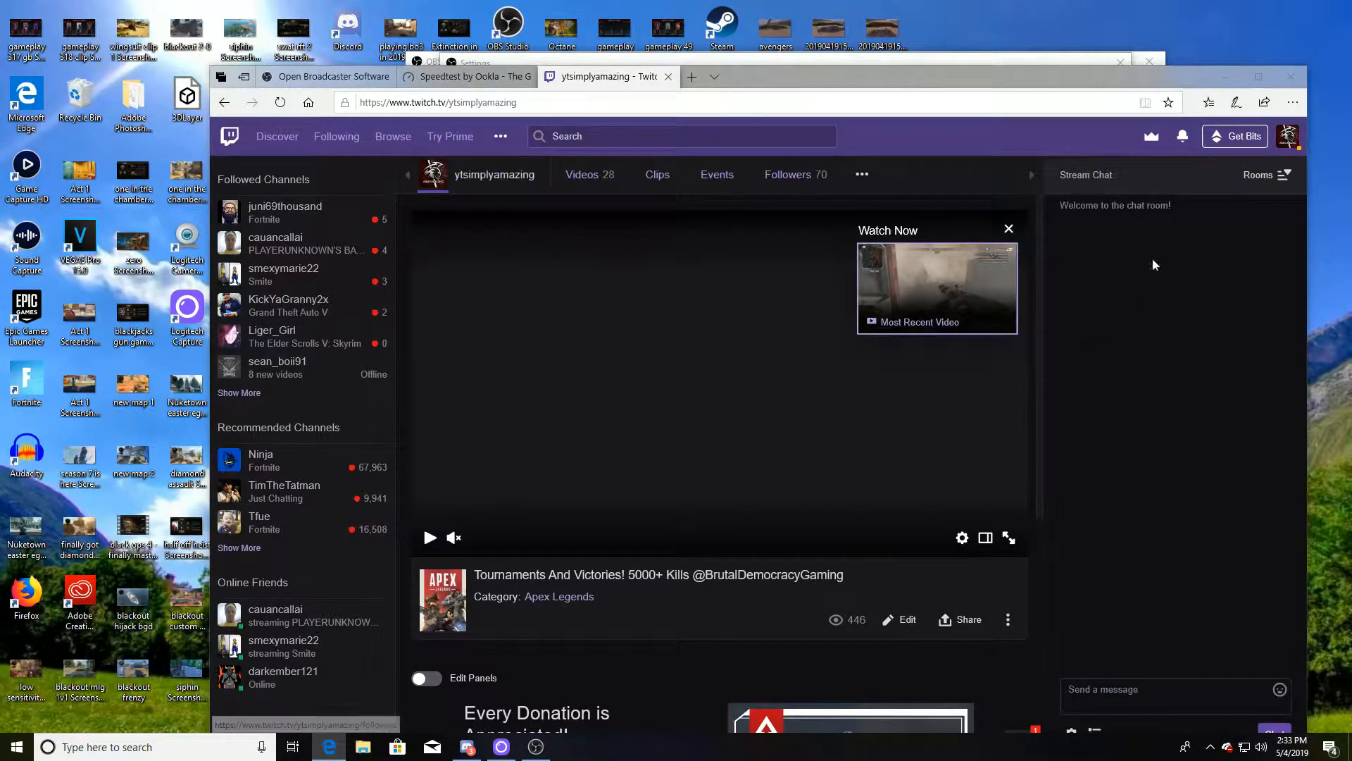
- From the Twitch live dashboard, go to the channel settings and copy the primary stream key
left_click(1291, 136)
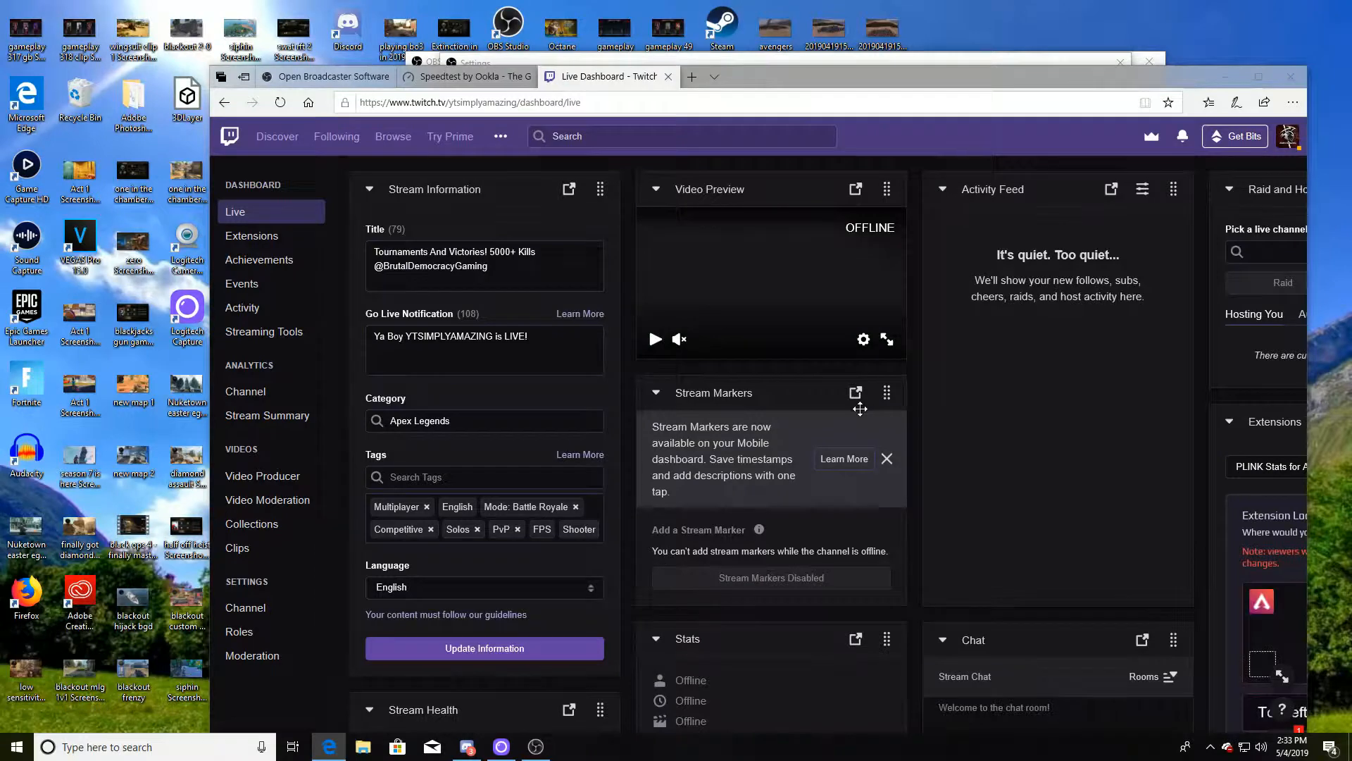
mouse_move(238, 631)
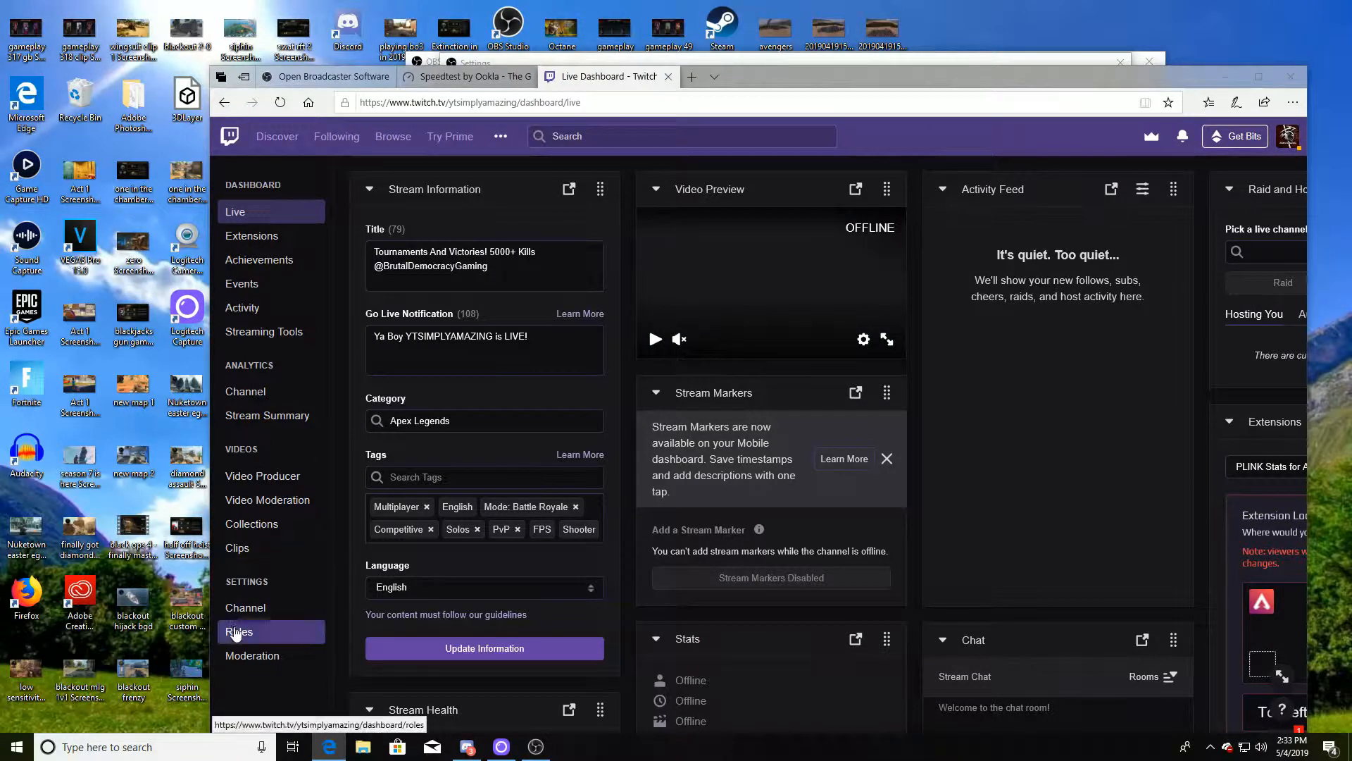
left_click(245, 607)
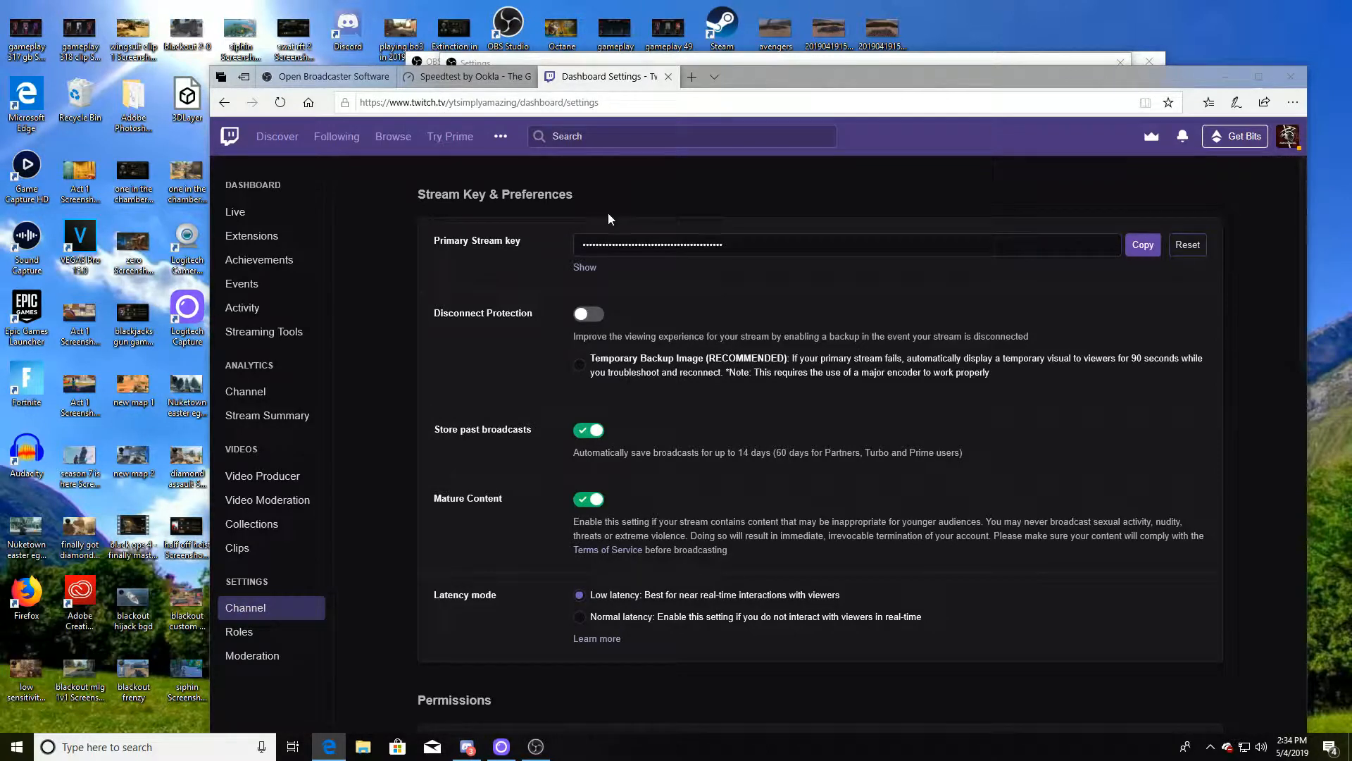
mouse_move(631, 206)
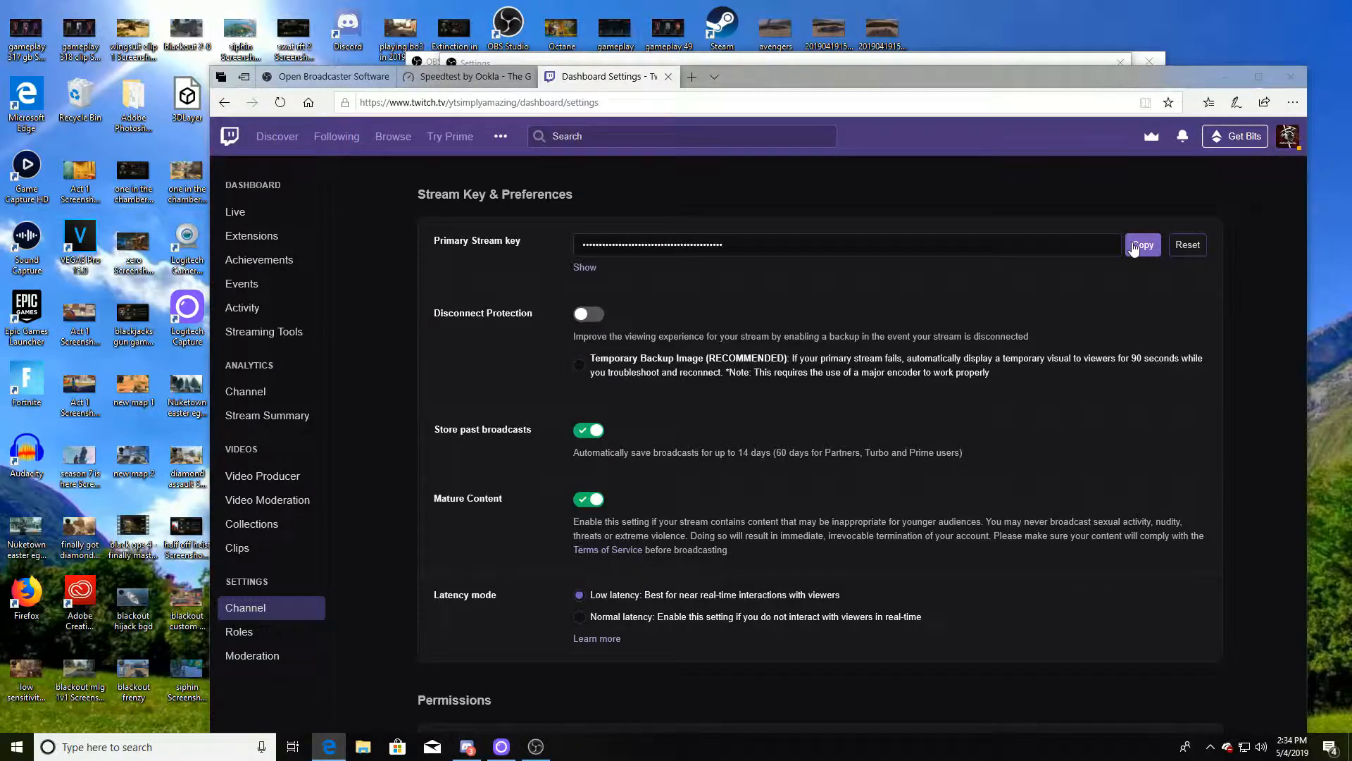
left_click(1143, 245)
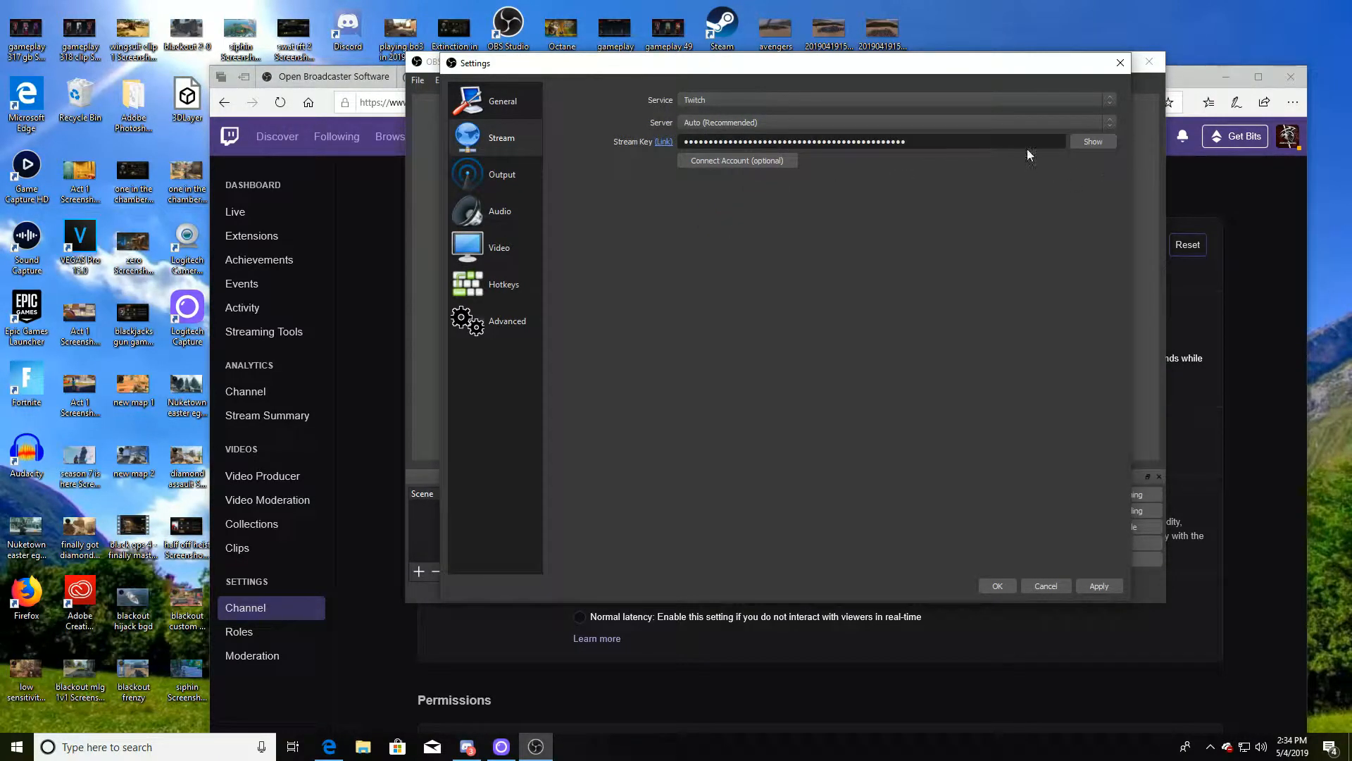
- Apply the pasted stream key, then dismiss the Connect Account login prompt
left_click(1099, 584)
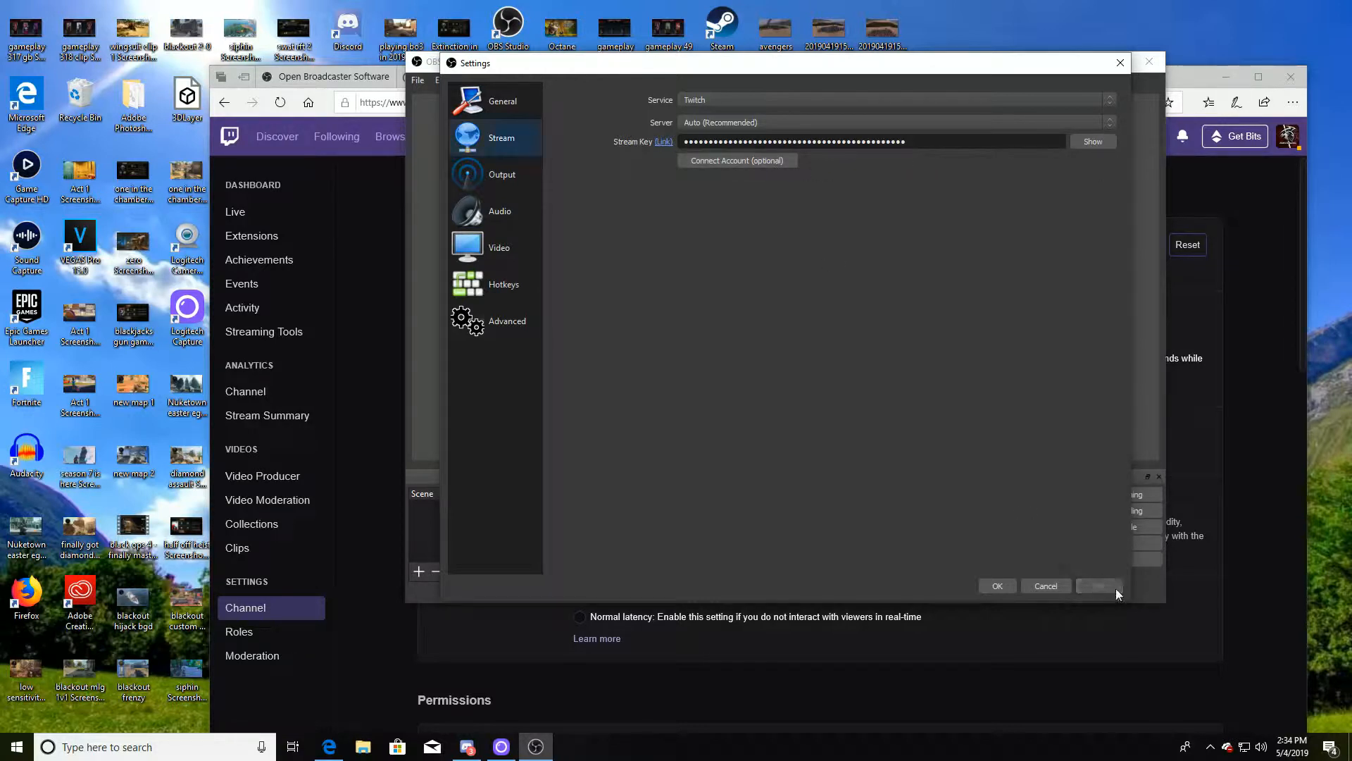
left_click(738, 161)
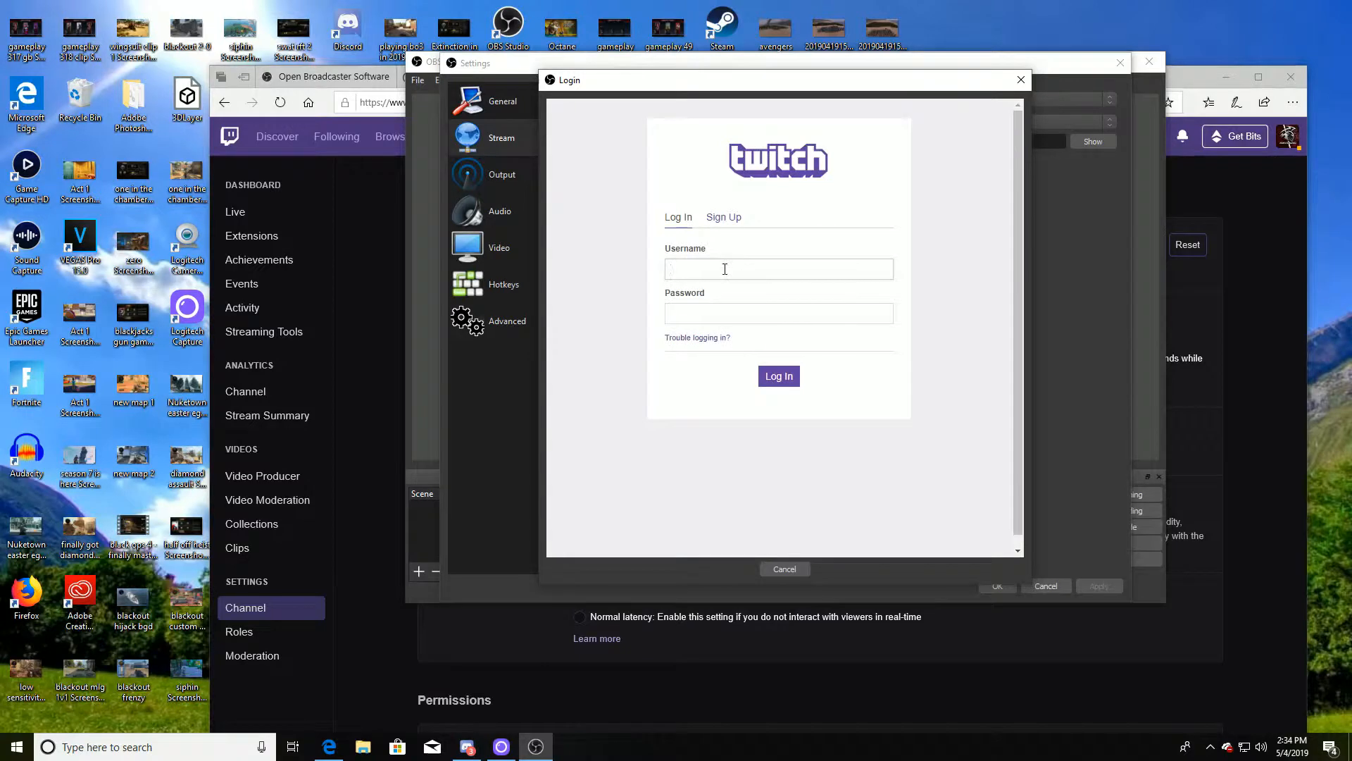
left_click(501, 175)
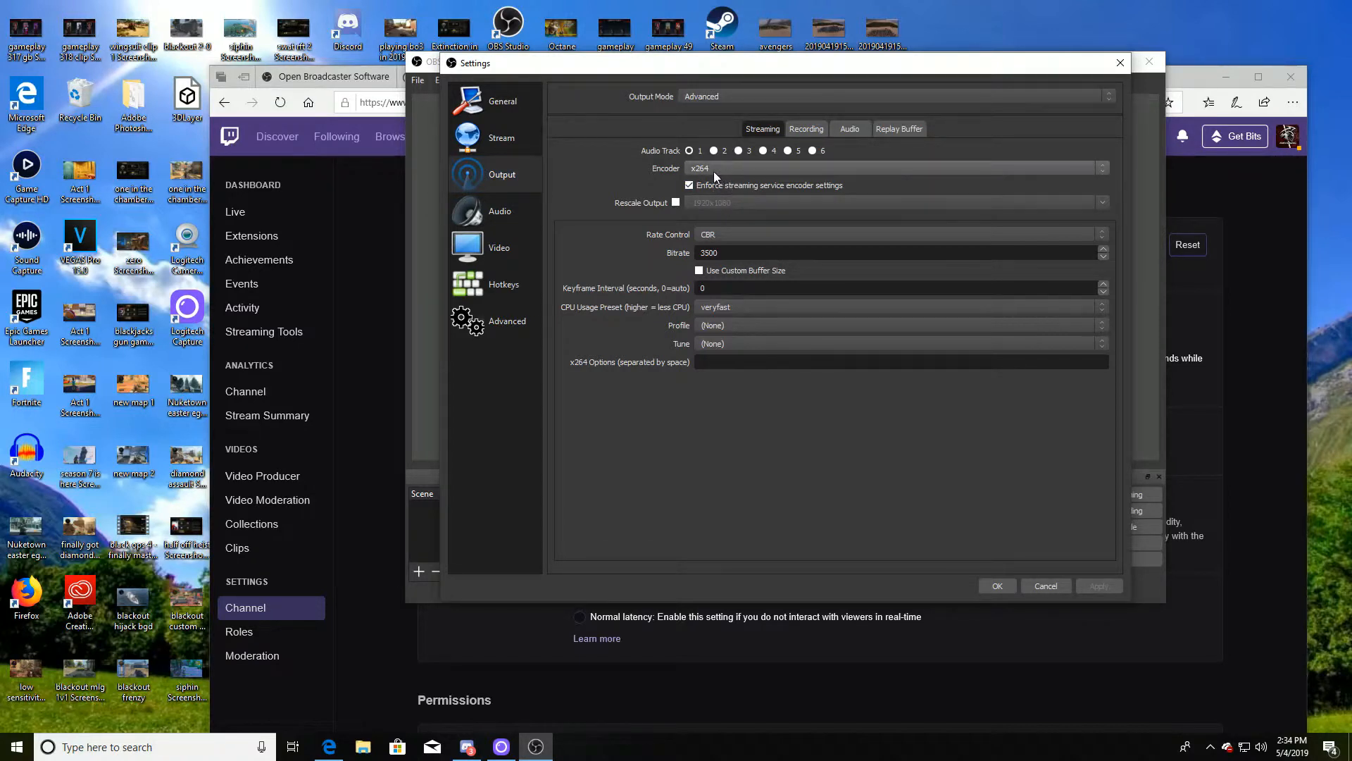
- After reviewing the x264 streaming output options, bring the Twitch dashboard browser window forward
left_click(689, 186)
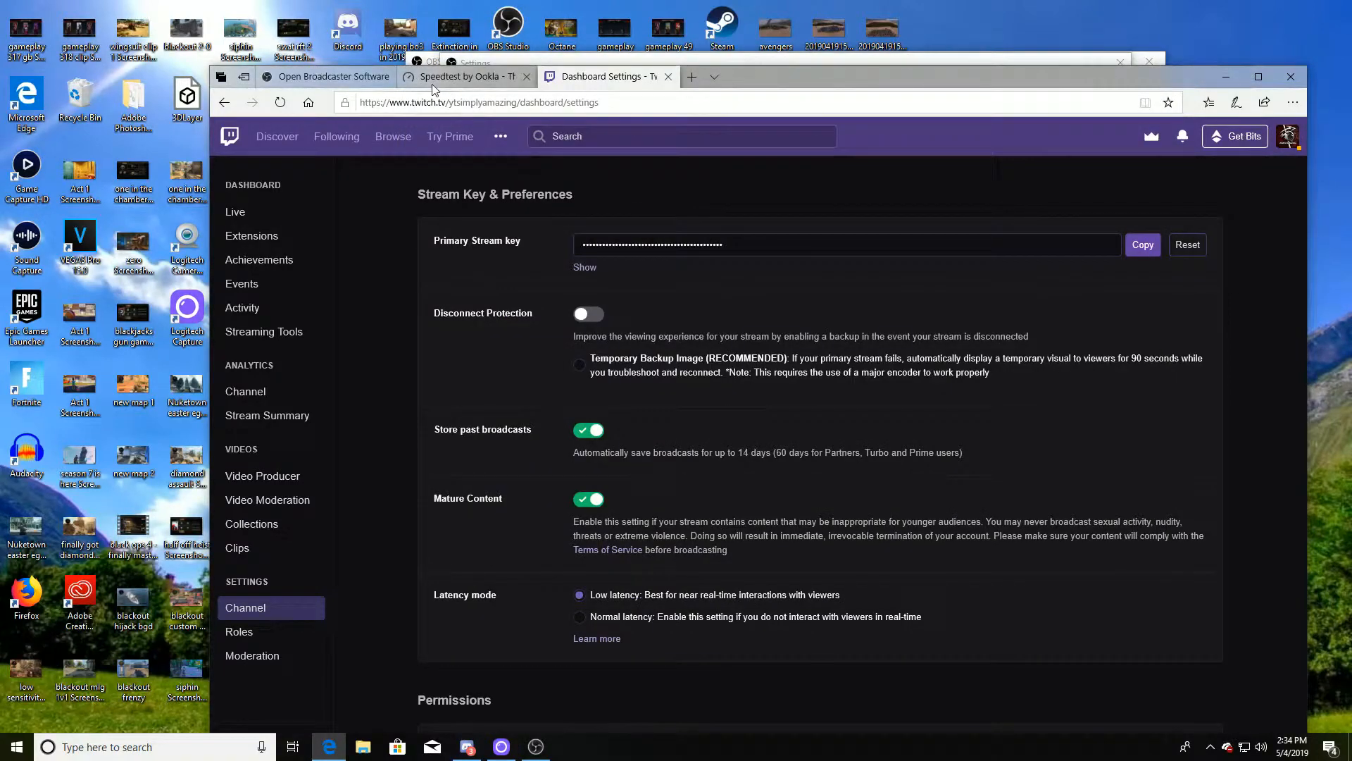
- Run a Speedtest by Ookla: 2 ms ping, 503.32 Mbps download, 931.90 Mbps upload
left_click(463, 76)
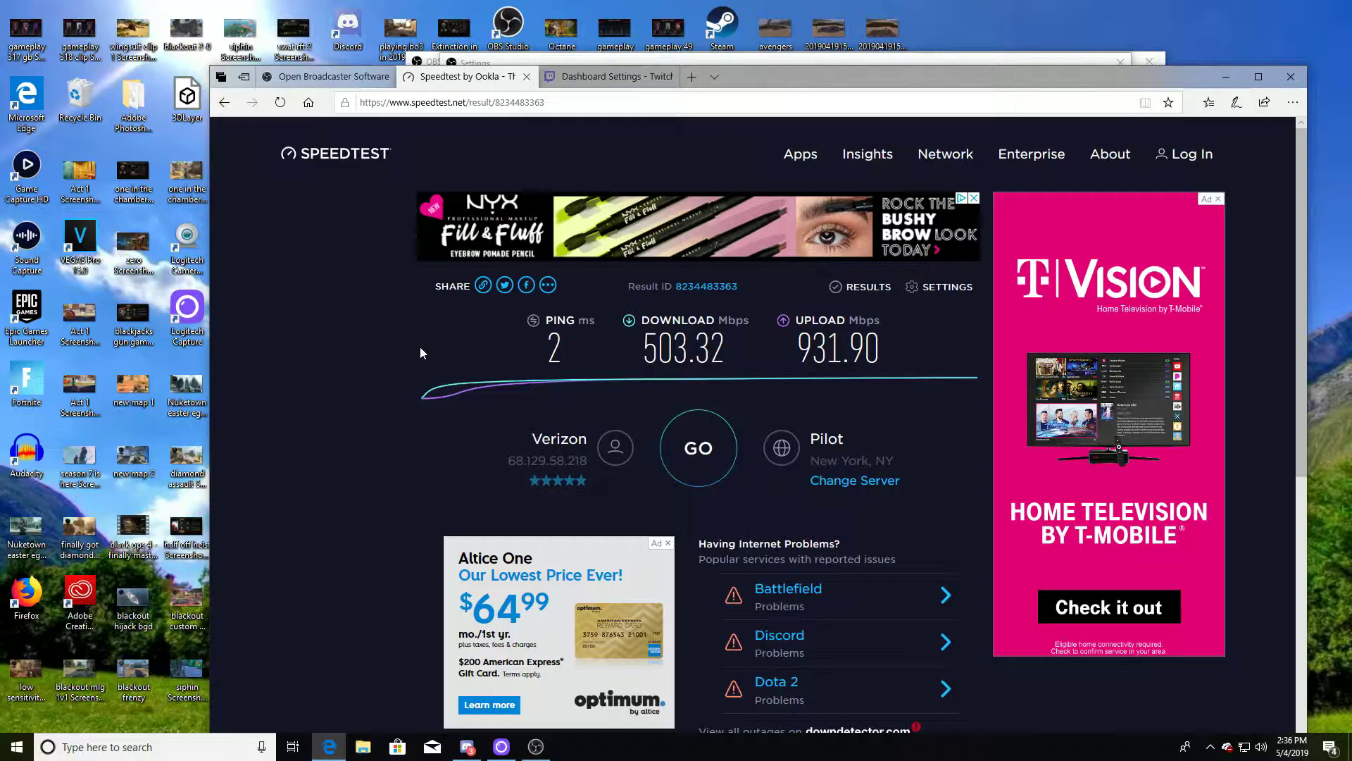
mouse_move(817, 321)
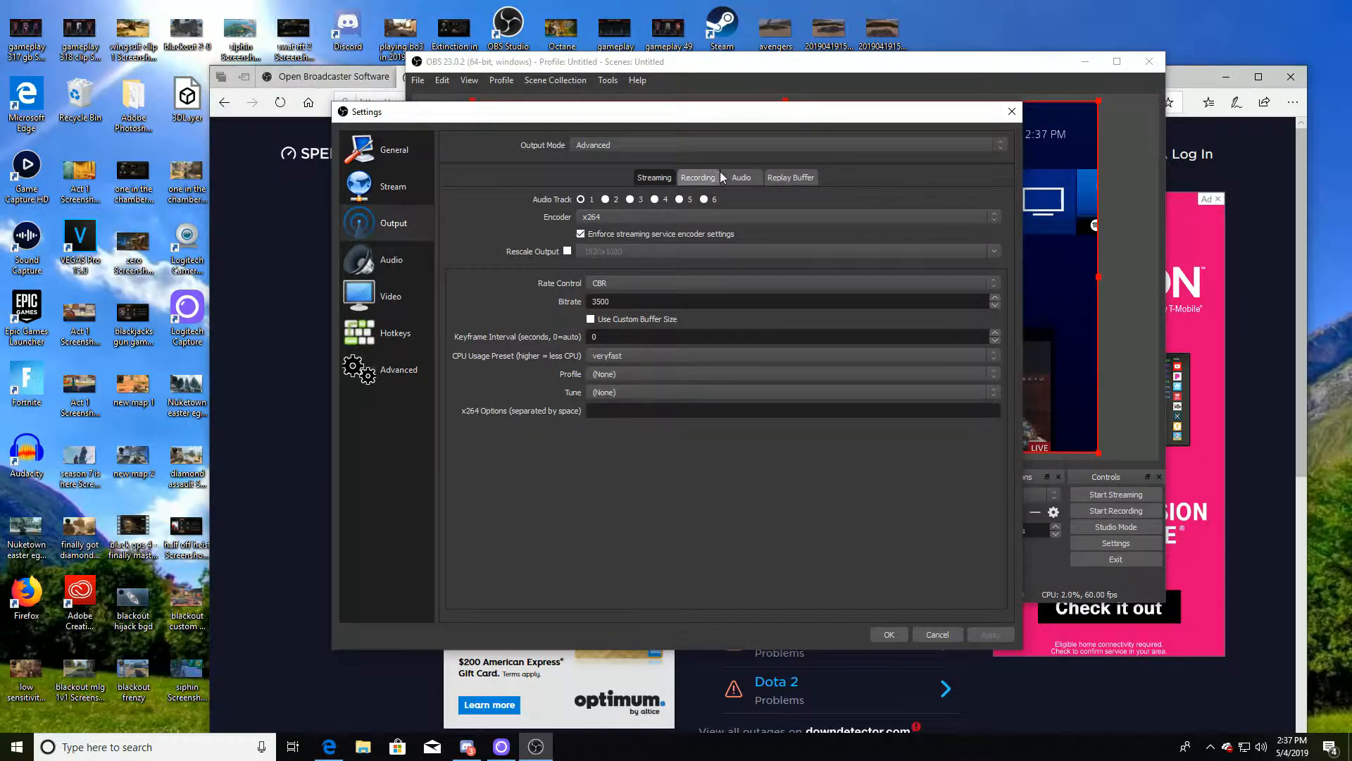
- Check the Recording and Audio track output options, then show the Audio page (44.1 kHz stereo)
left_click(698, 177)
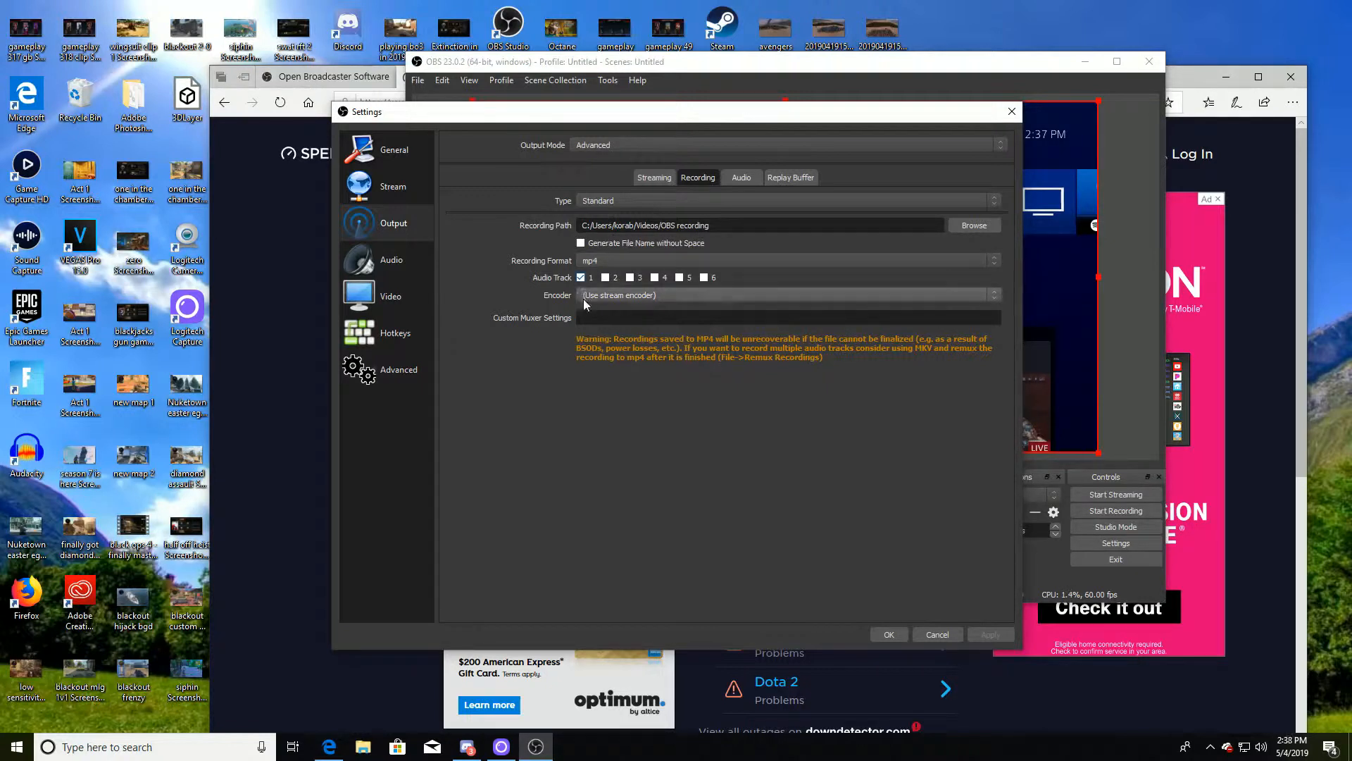
left_click(741, 178)
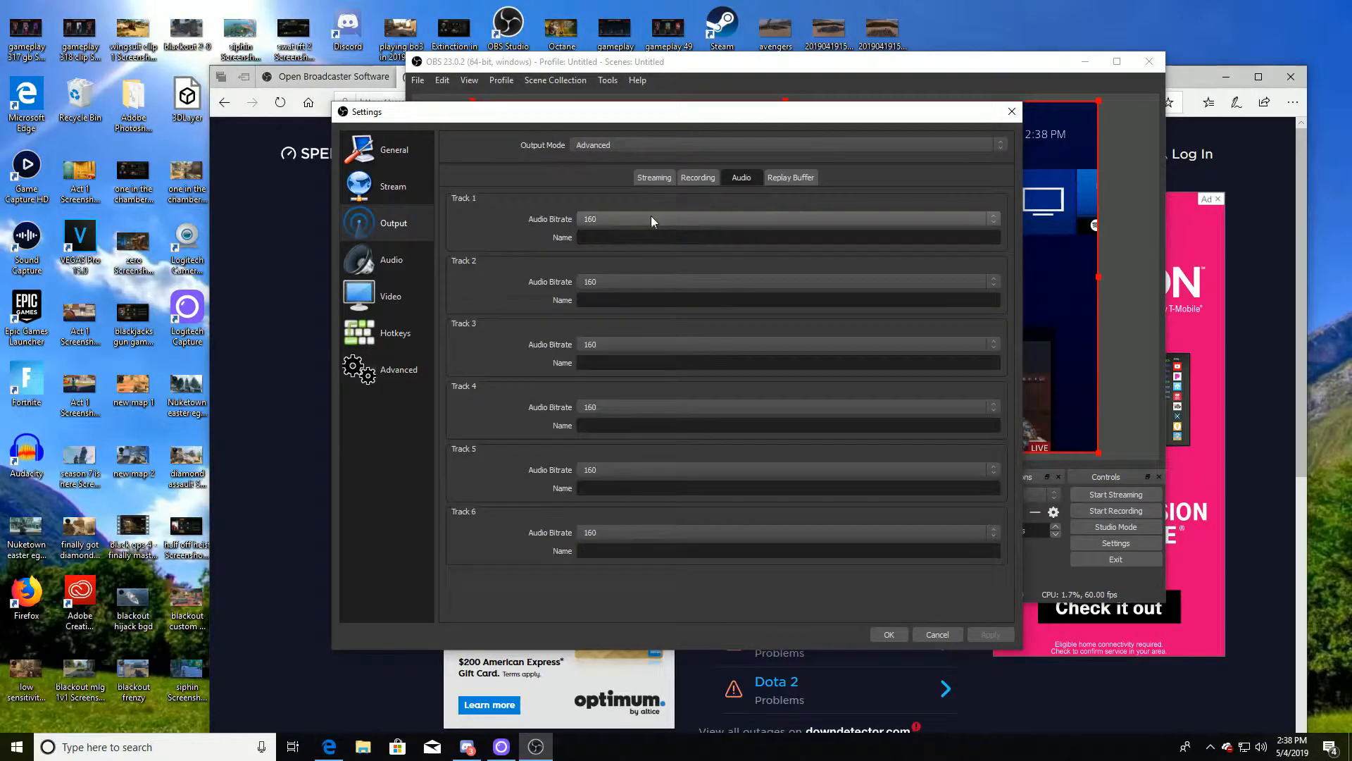
left_click(392, 259)
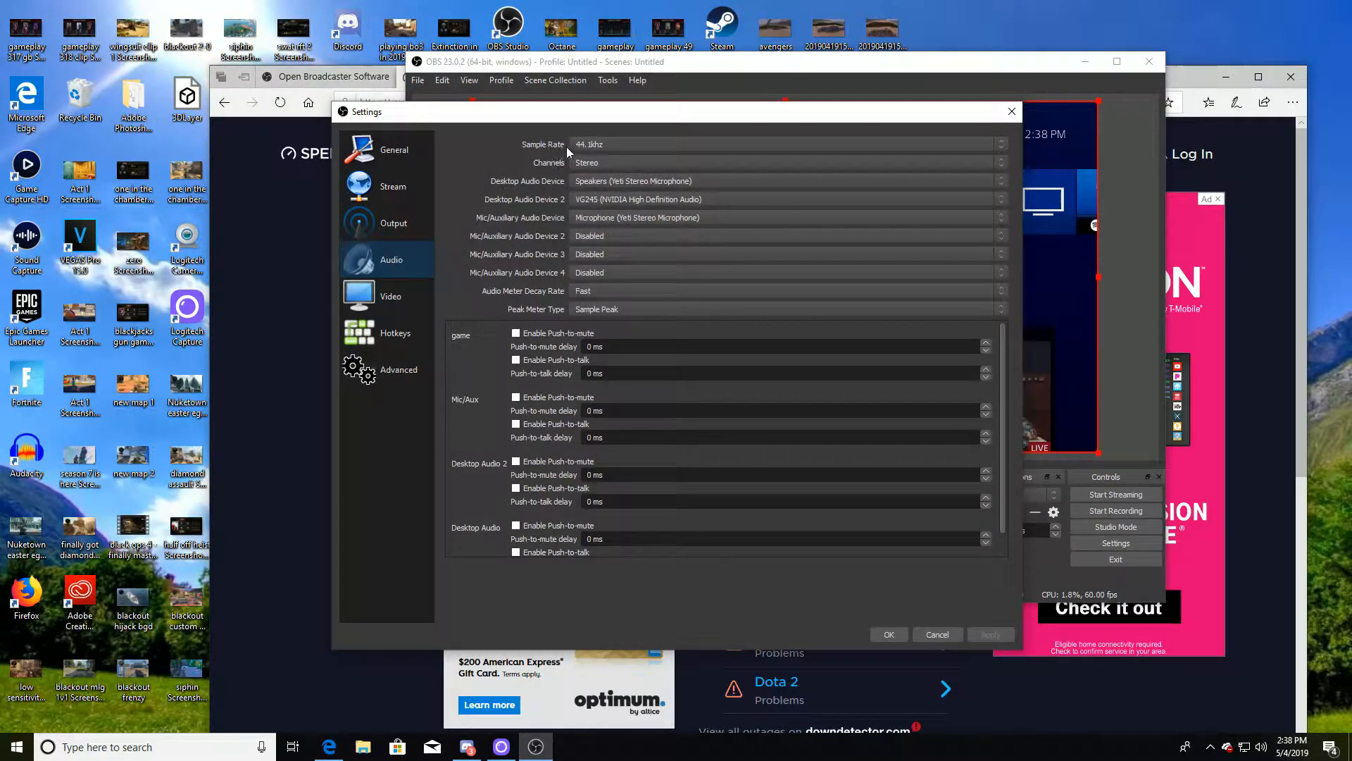
mouse_move(618, 162)
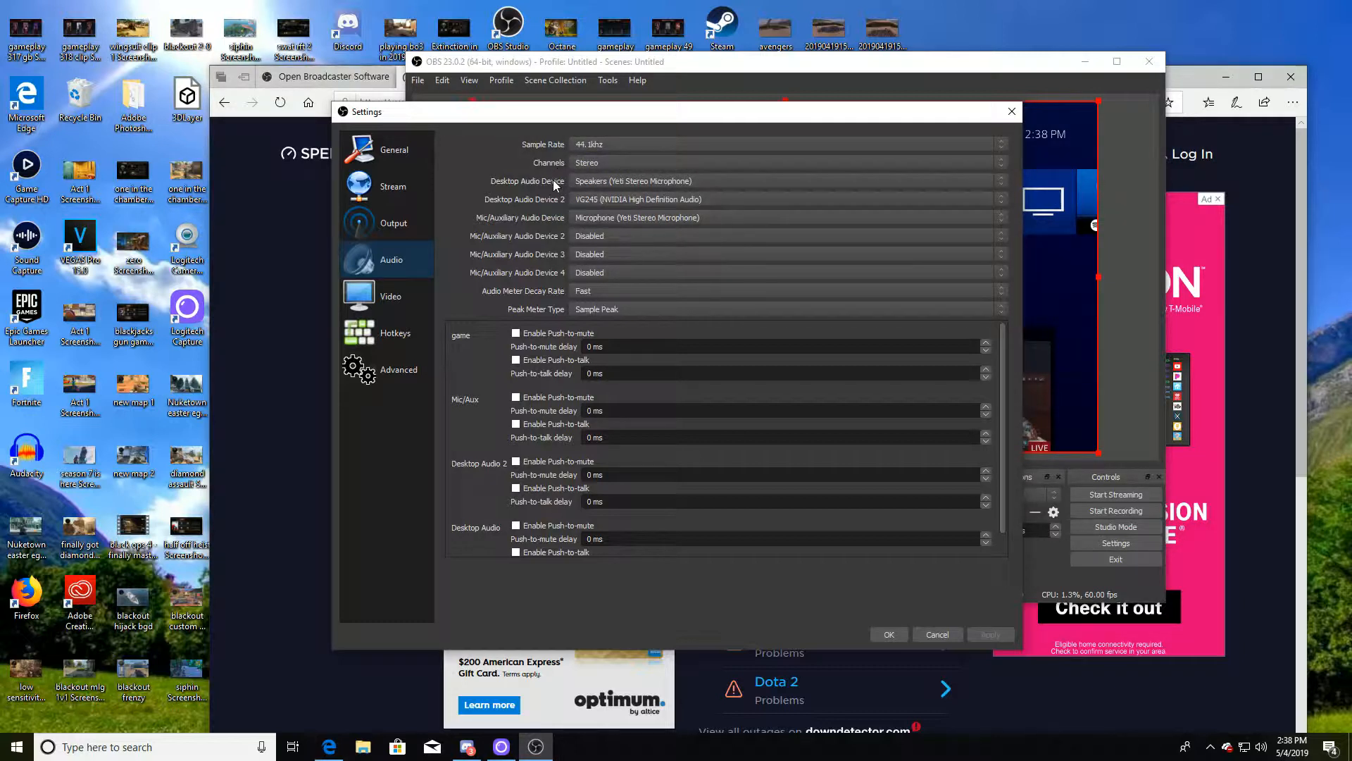
mouse_move(554, 169)
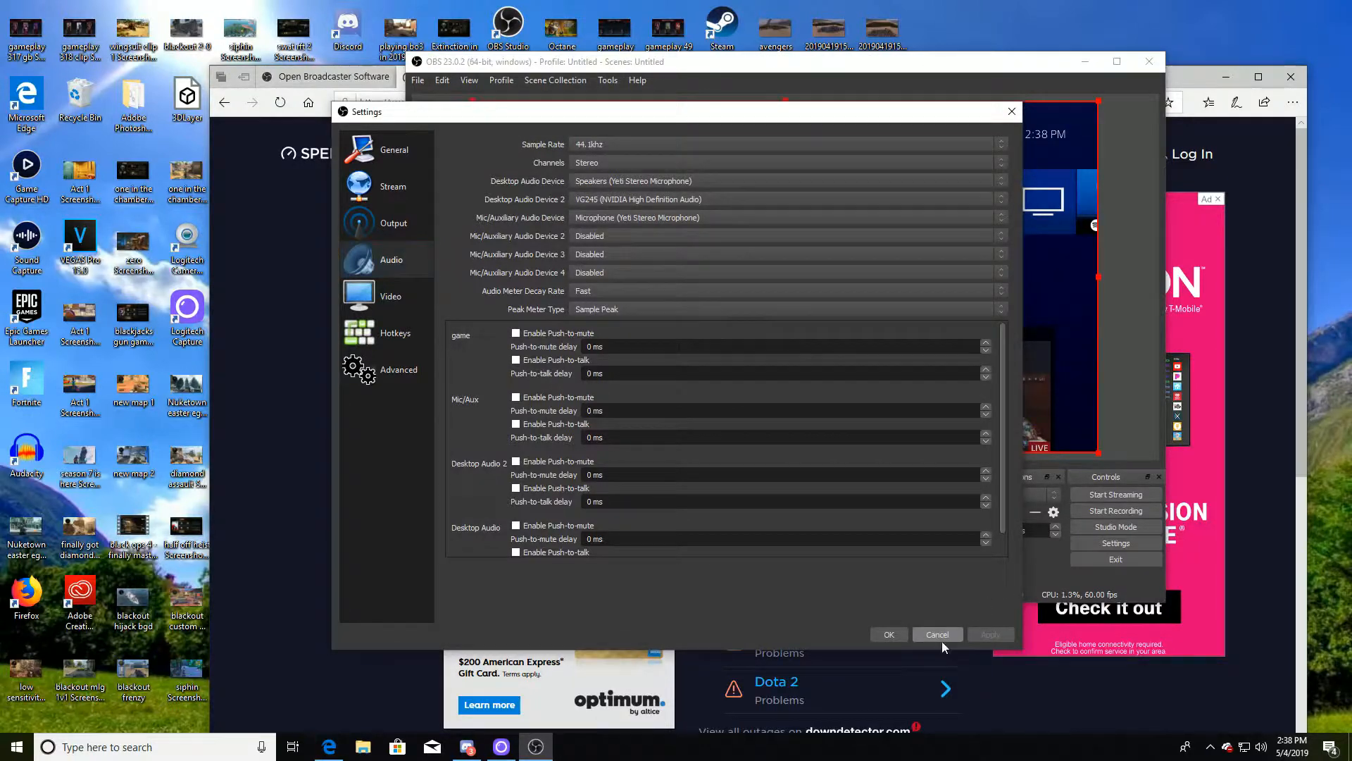
- Cancel out of Settings, reopen it and review the Mic/Auxiliary audio device
left_click(939, 634)
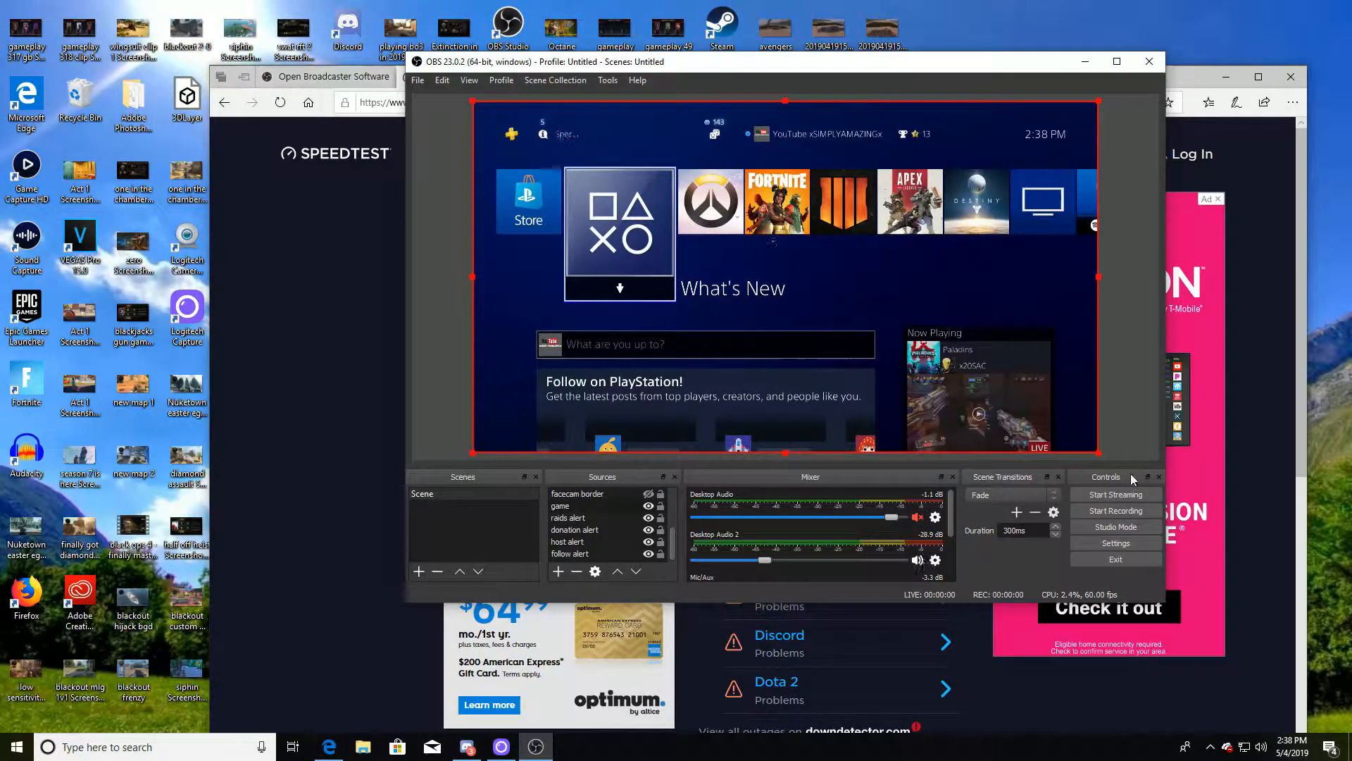
left_click(1116, 544)
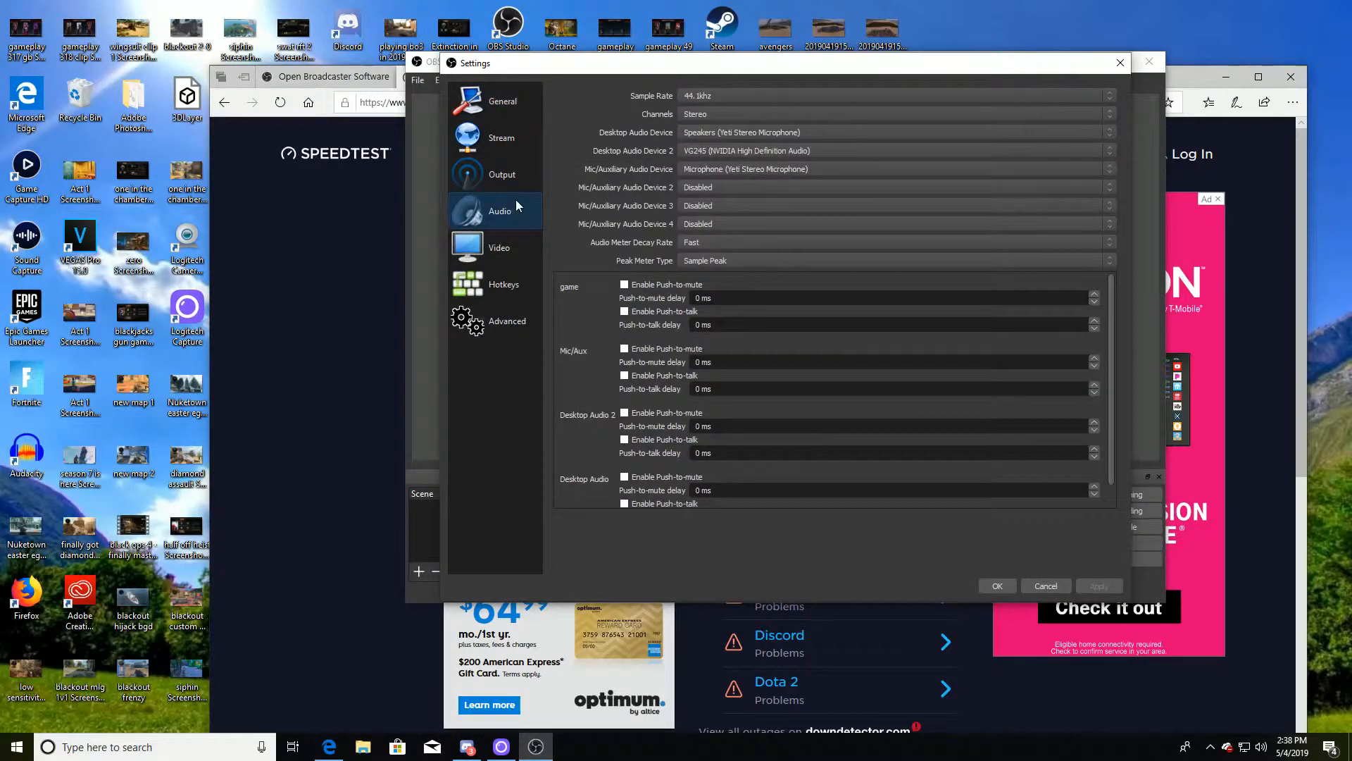
mouse_move(657, 182)
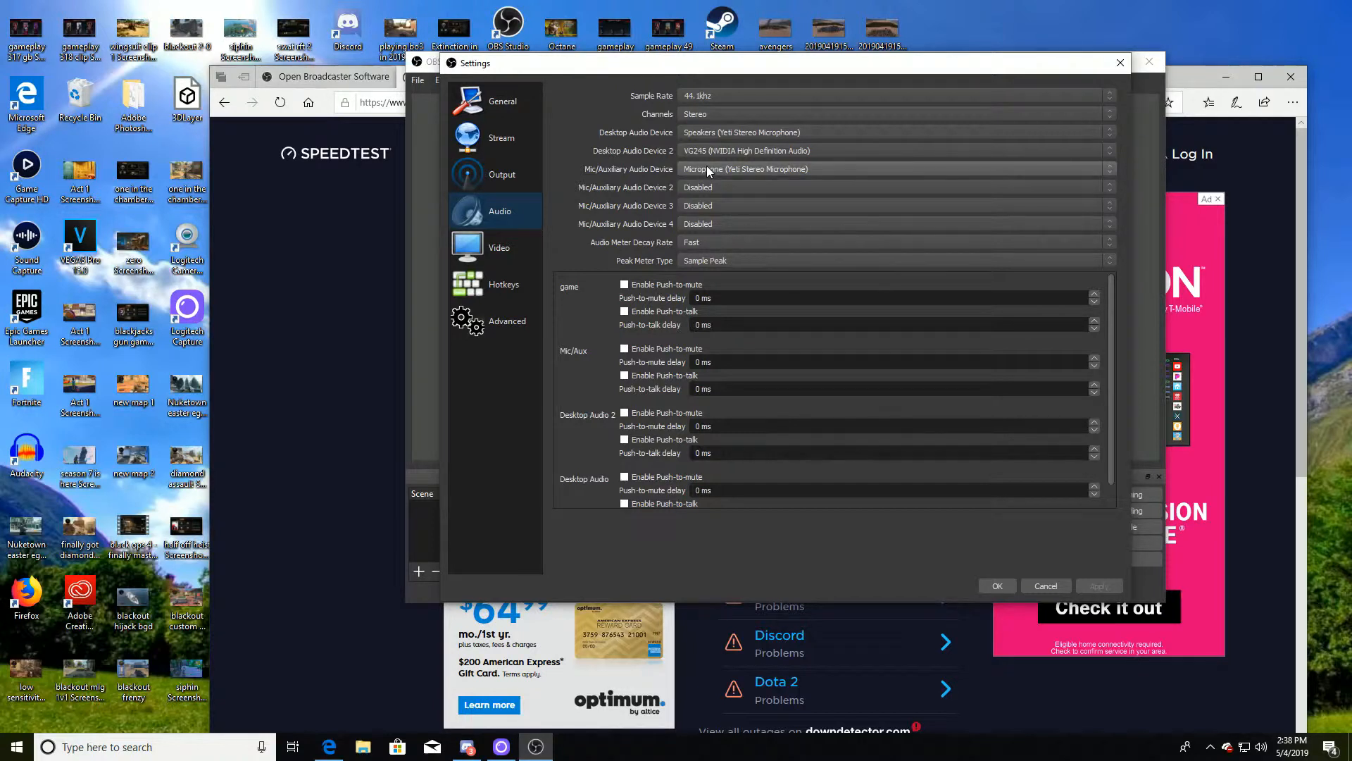
left_click(499, 246)
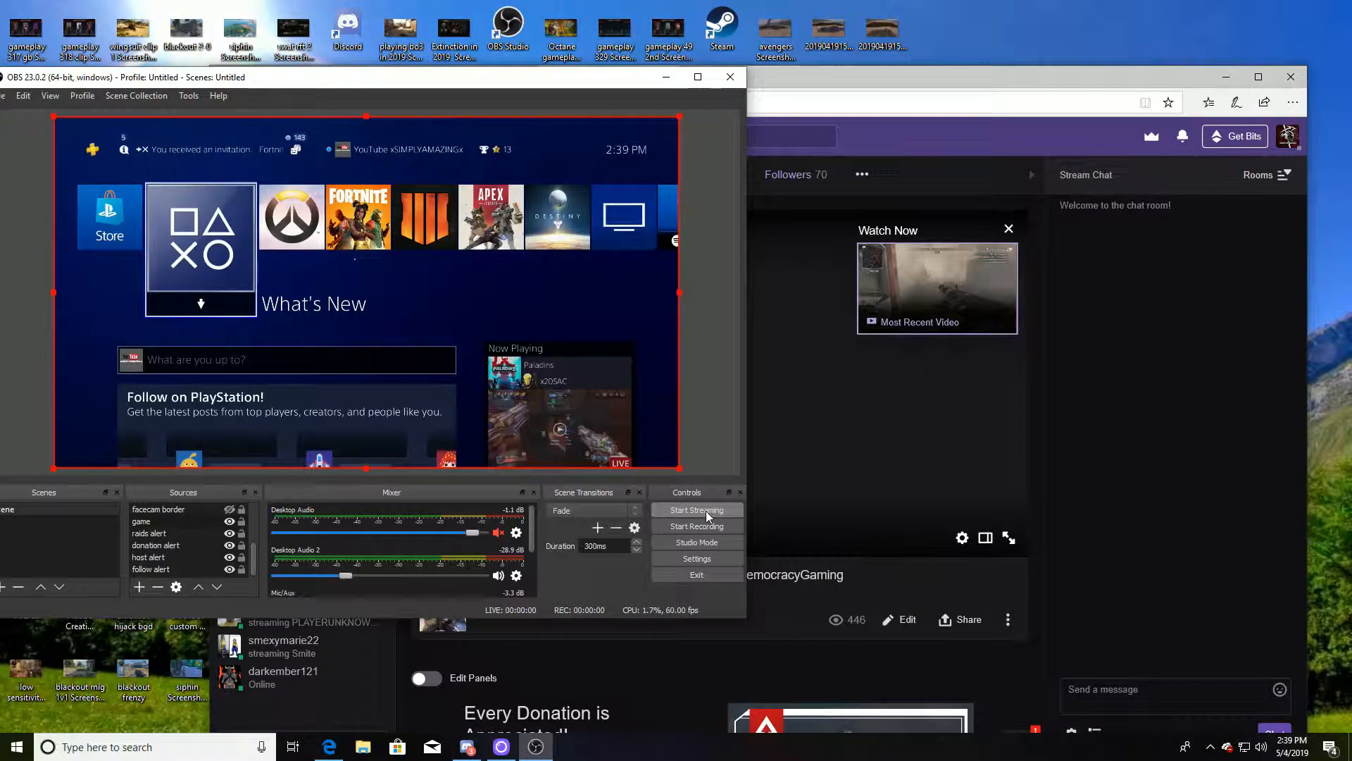
- Start streaming to Twitch and check the live player's quality options
left_click(696, 510)
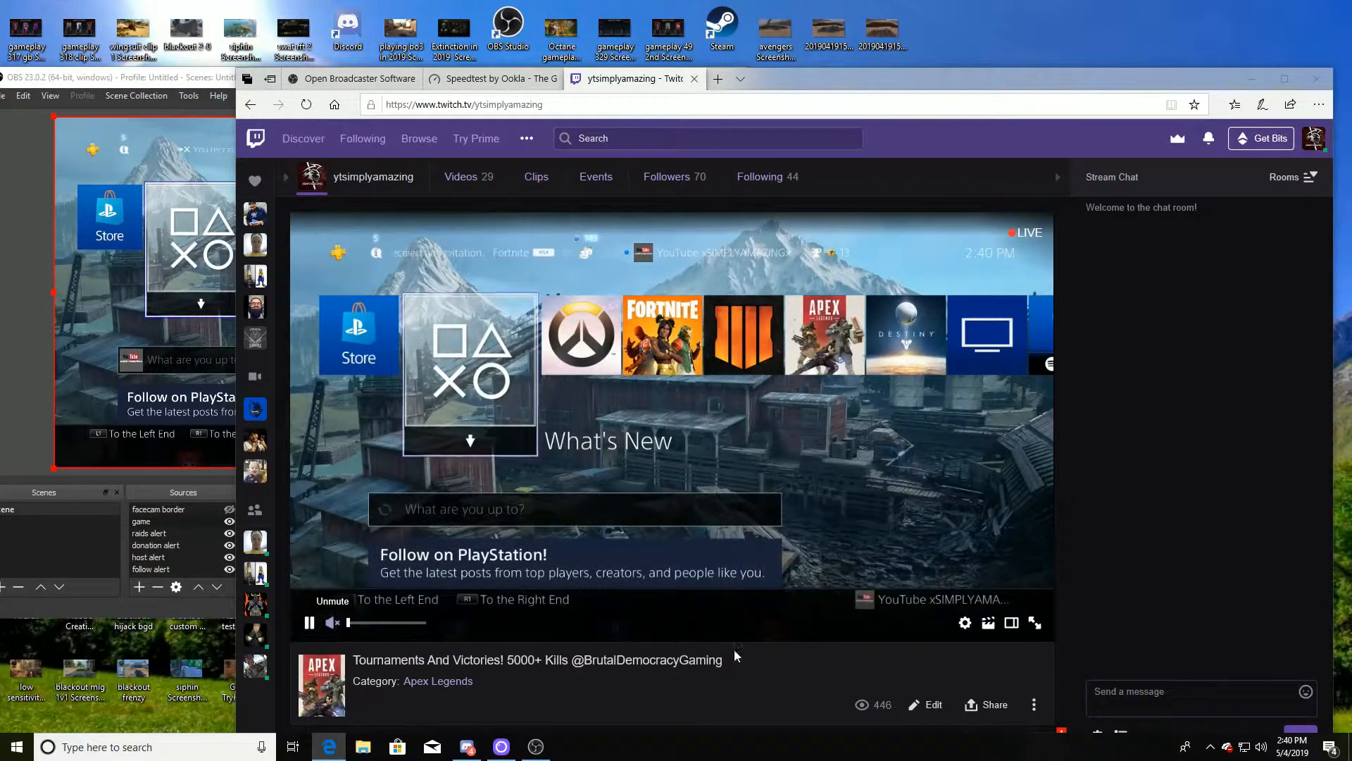
left_click(965, 623)
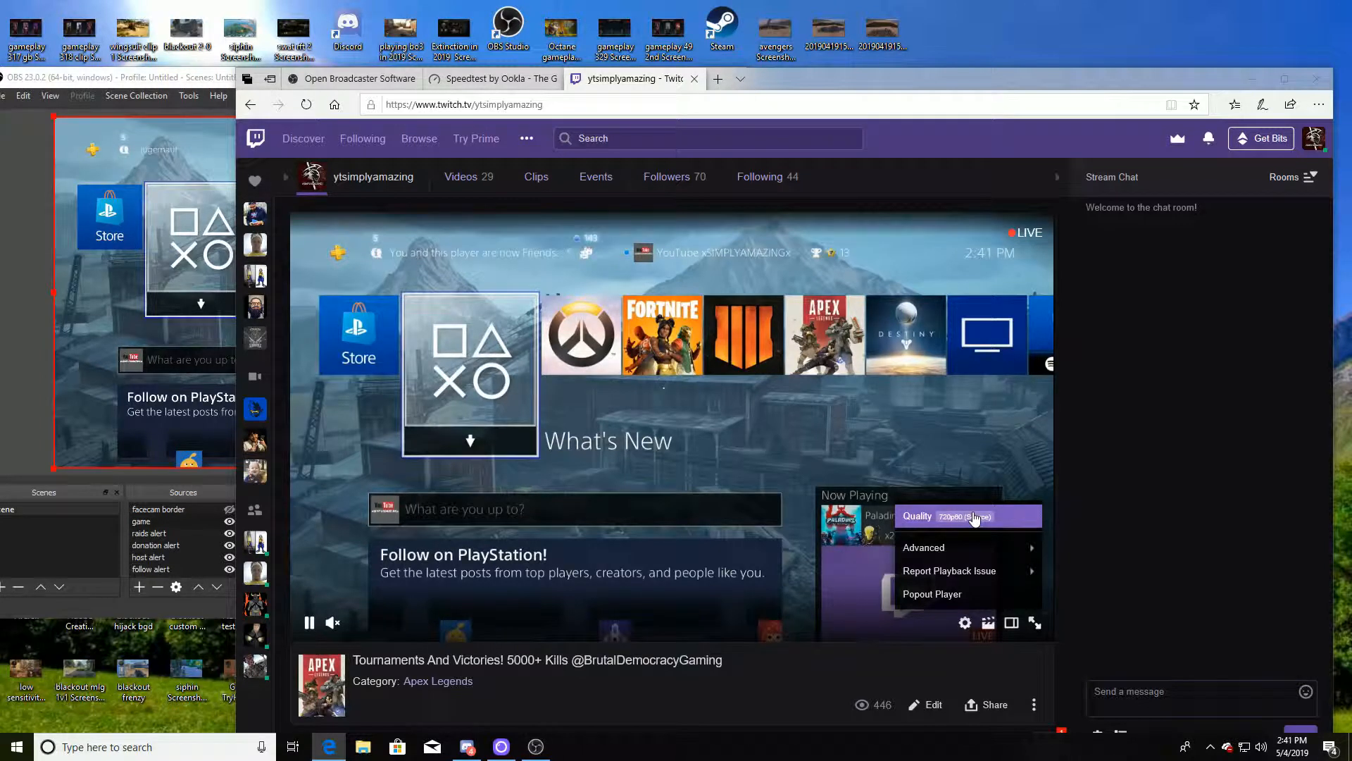